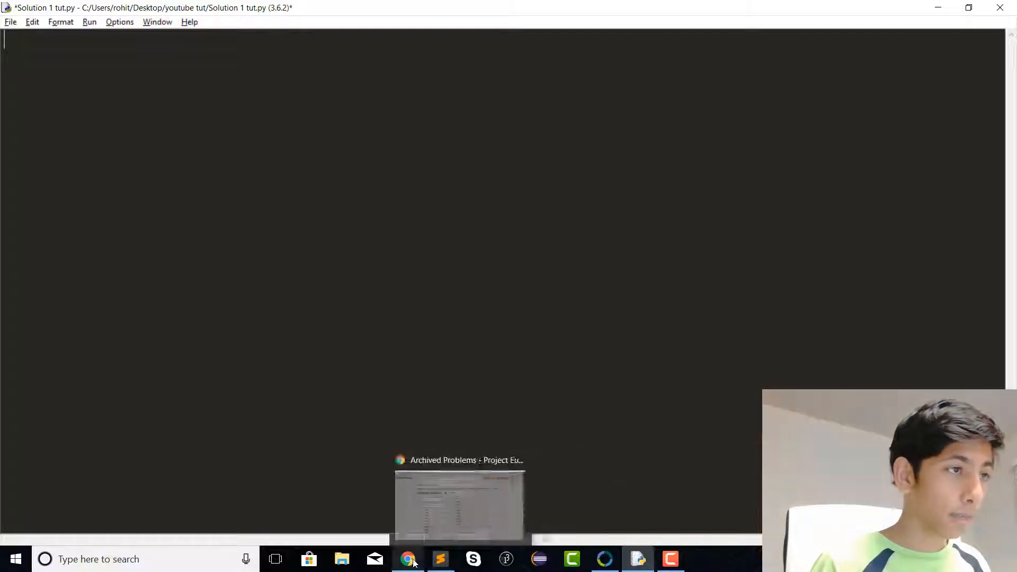
Bring up Chrome's Project Euler archive listing problems 1 to 610.
left_click(407, 558)
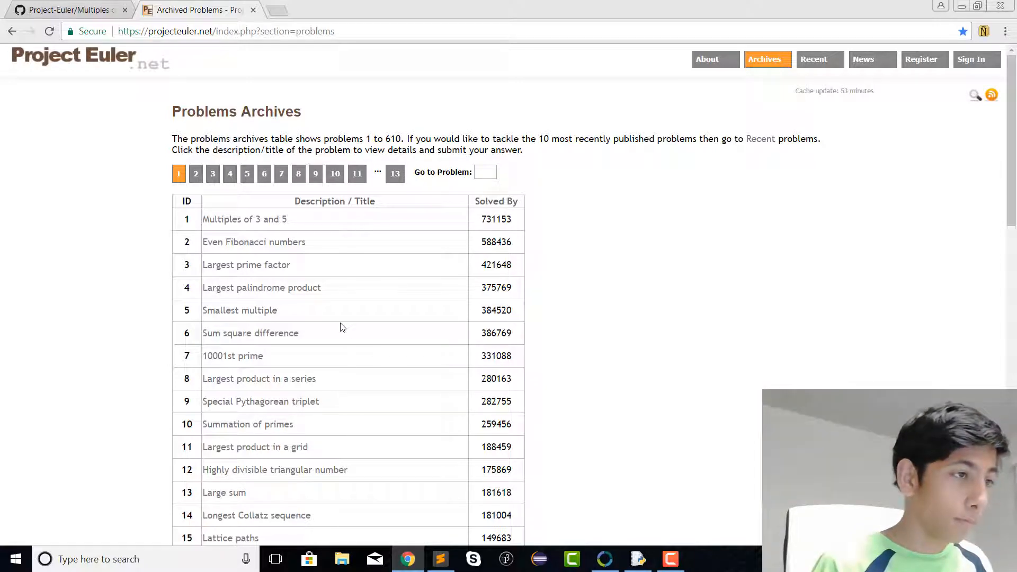
mouse_move(280, 260)
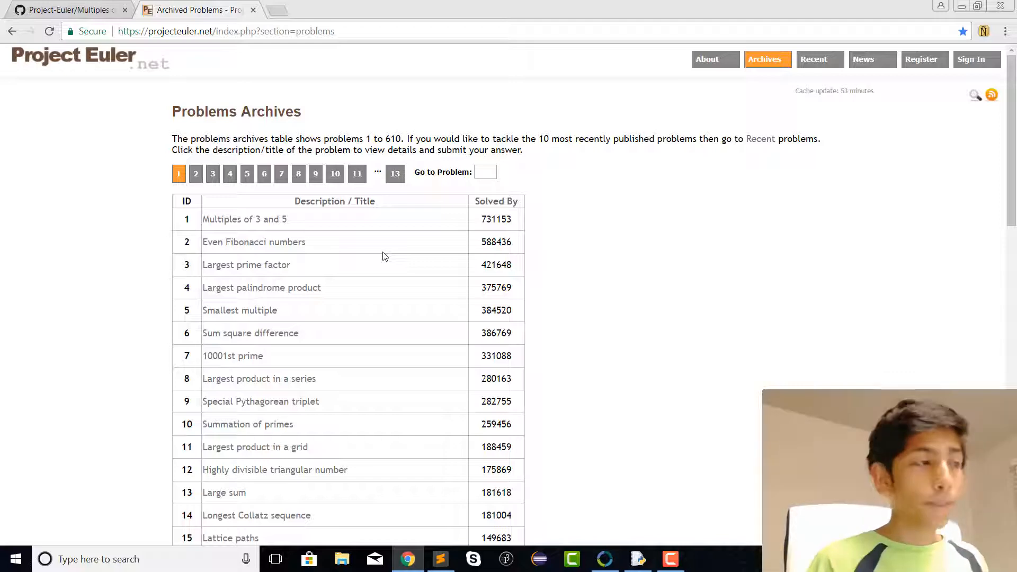
mouse_move(248, 149)
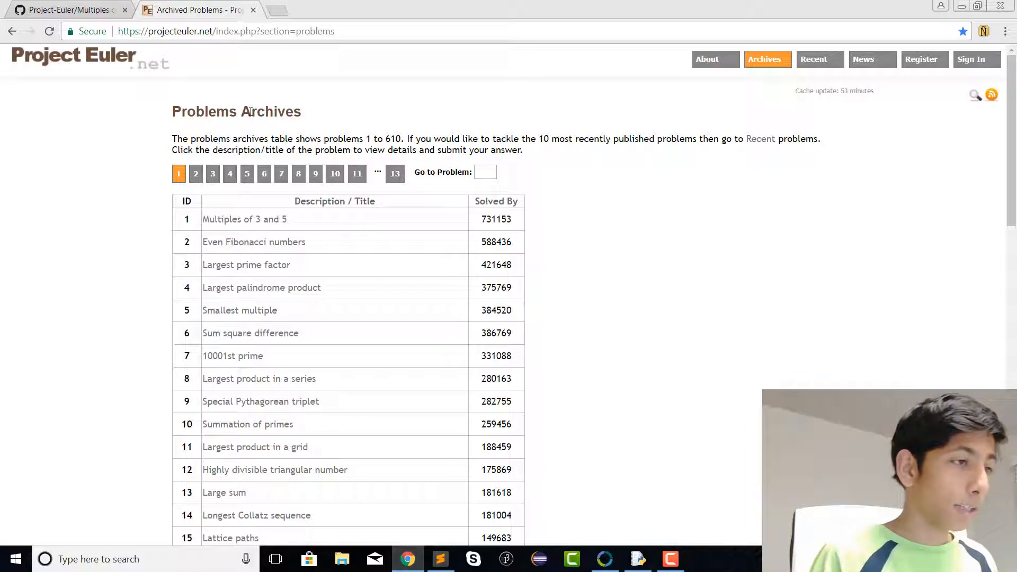
mouse_move(252, 218)
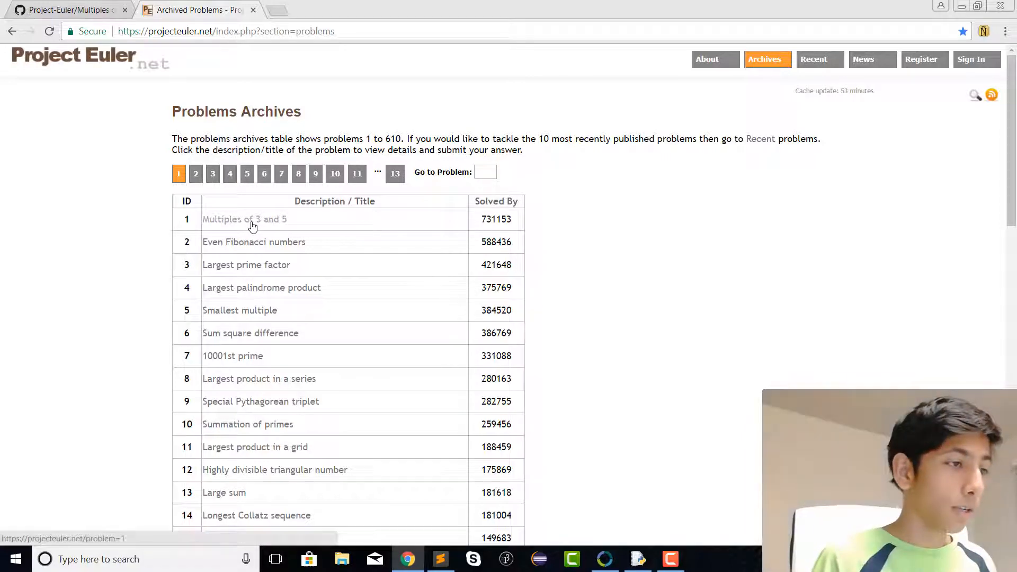
mouse_move(245, 219)
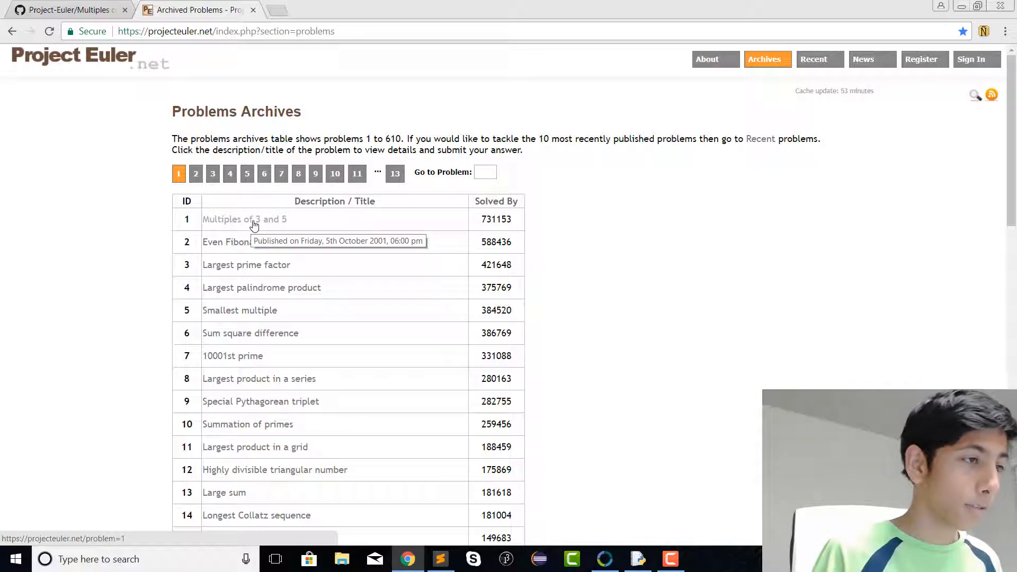
Navigate from the Multiples of 3 and 5 solution up to the Project-Euler repository README.
left_click(244, 219)
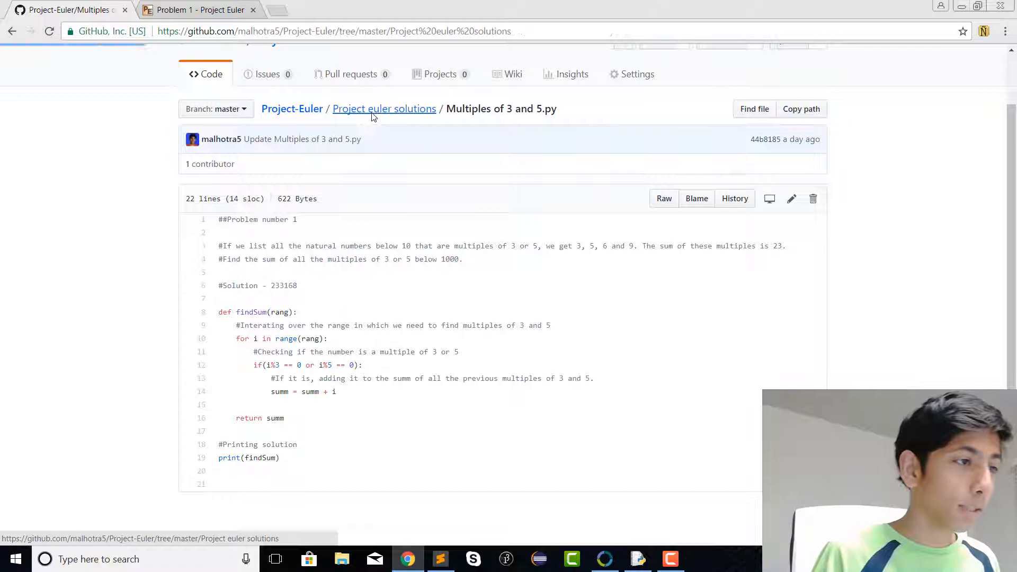
left_click(384, 108)
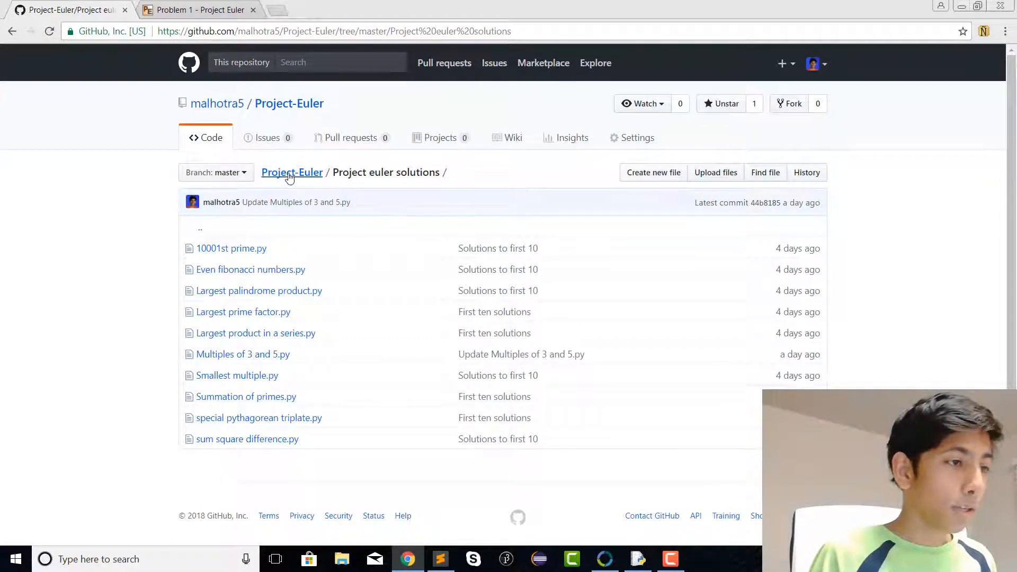
left_click(291, 172)
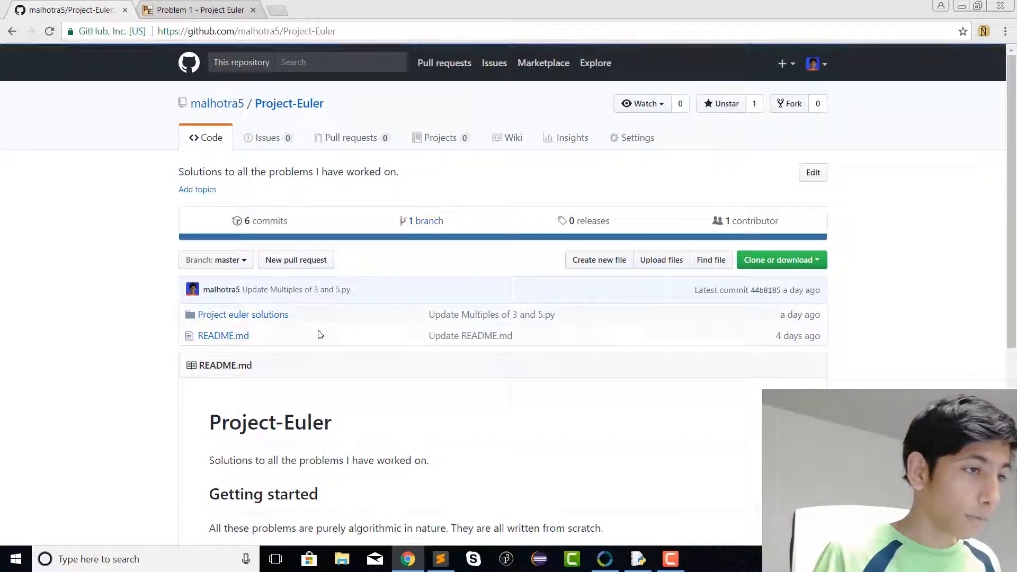
scroll("down", 3)
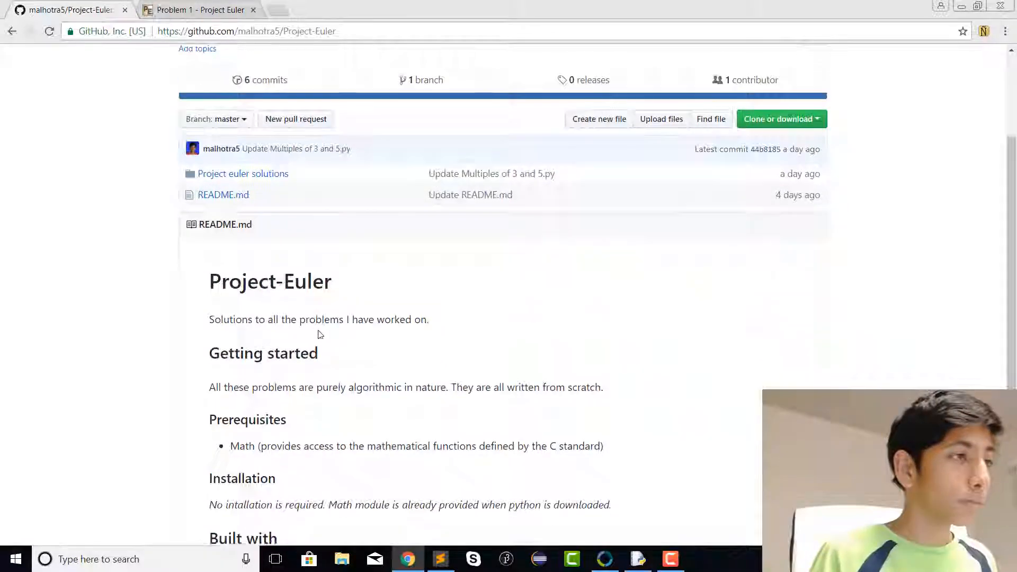
scroll("down", 3)
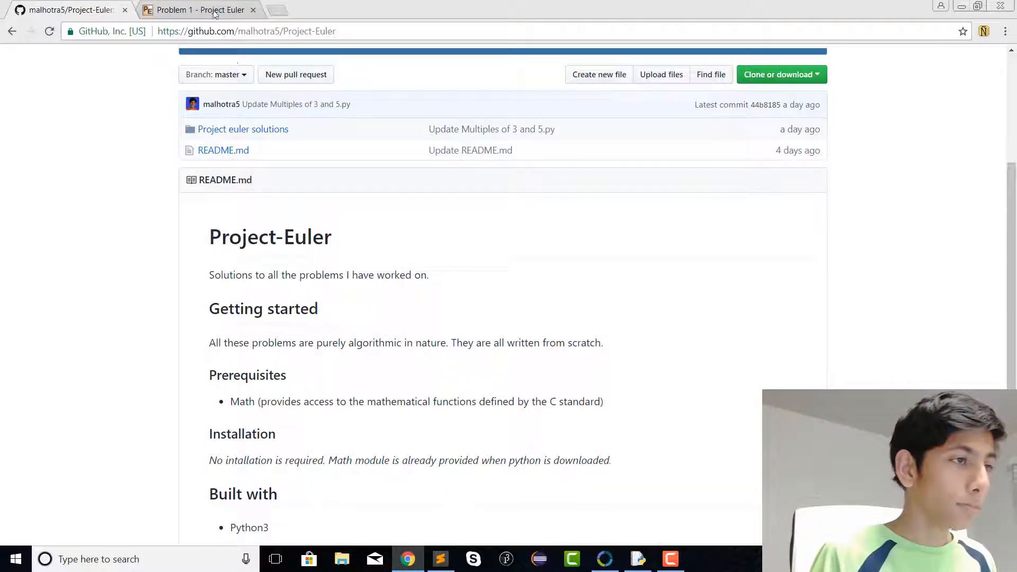
Show the Problem 1 statement about multiples of 3 or 5 below 1000.
left_click(198, 9)
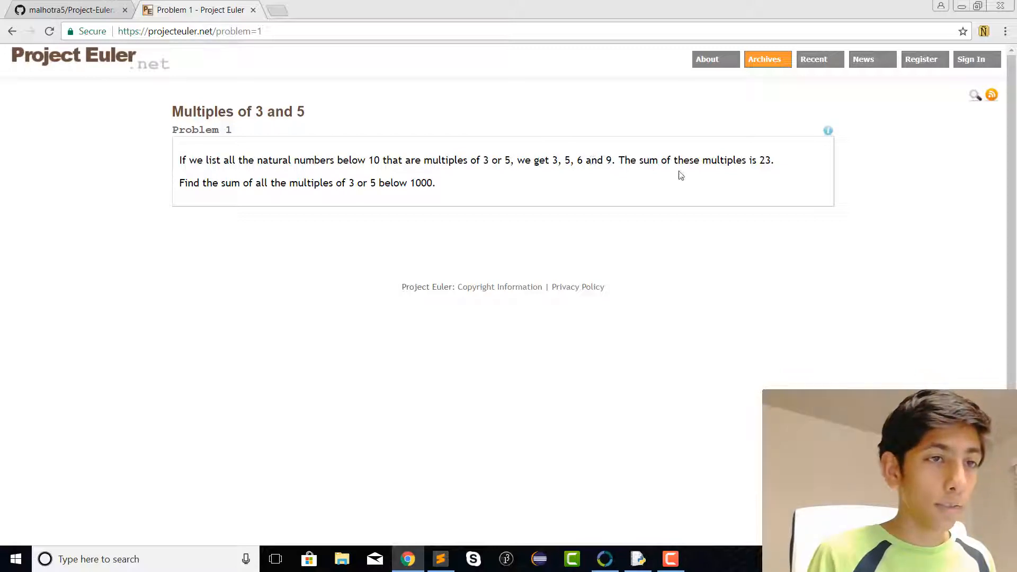
mouse_move(742, 171)
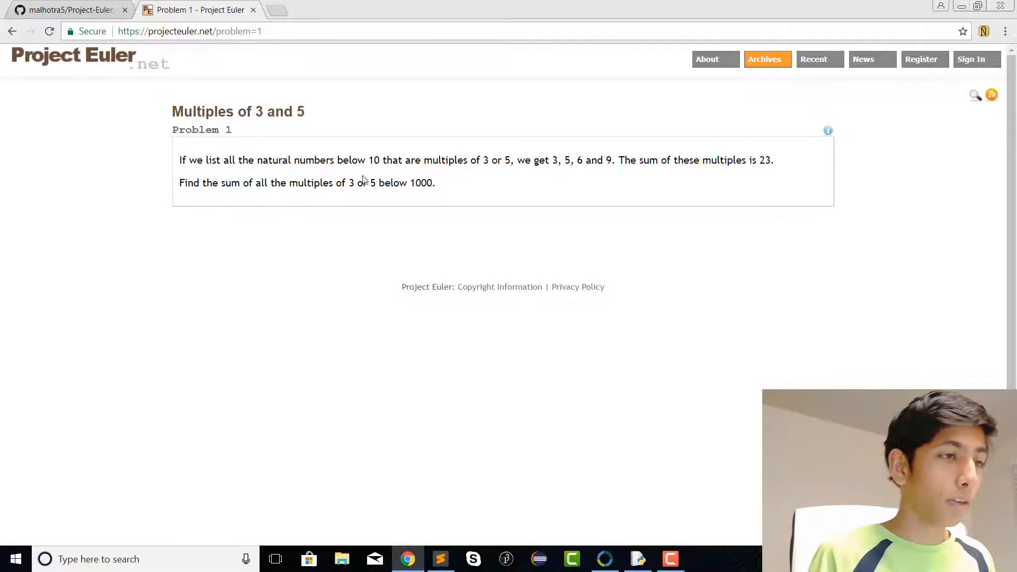
mouse_move(519, 182)
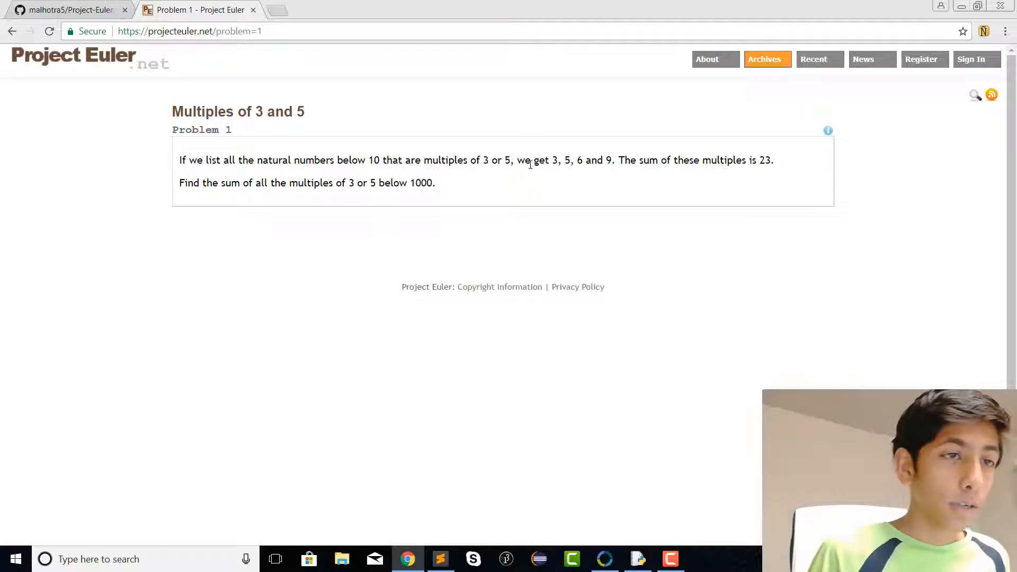
mouse_move(754, 180)
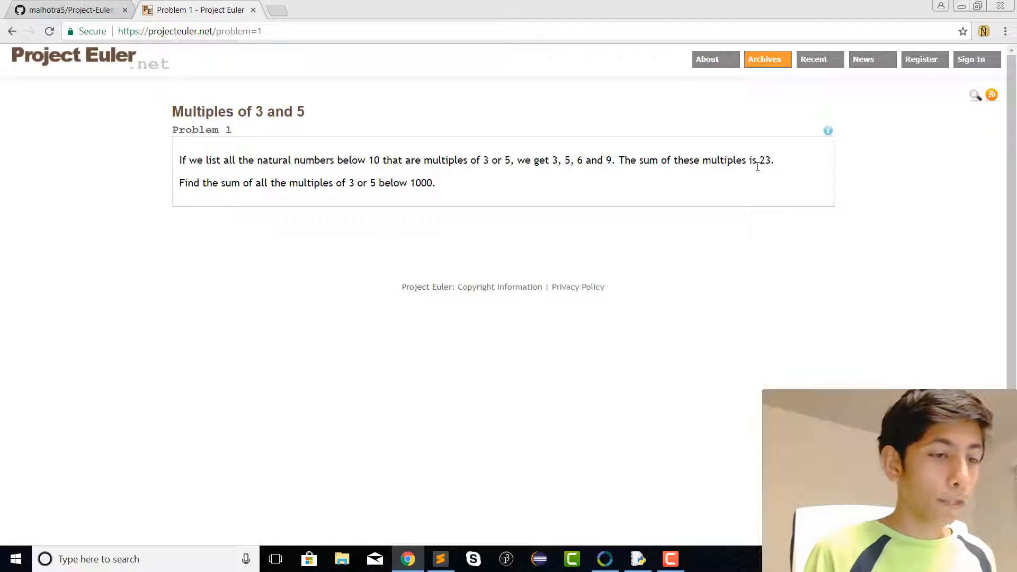
mouse_move(576, 371)
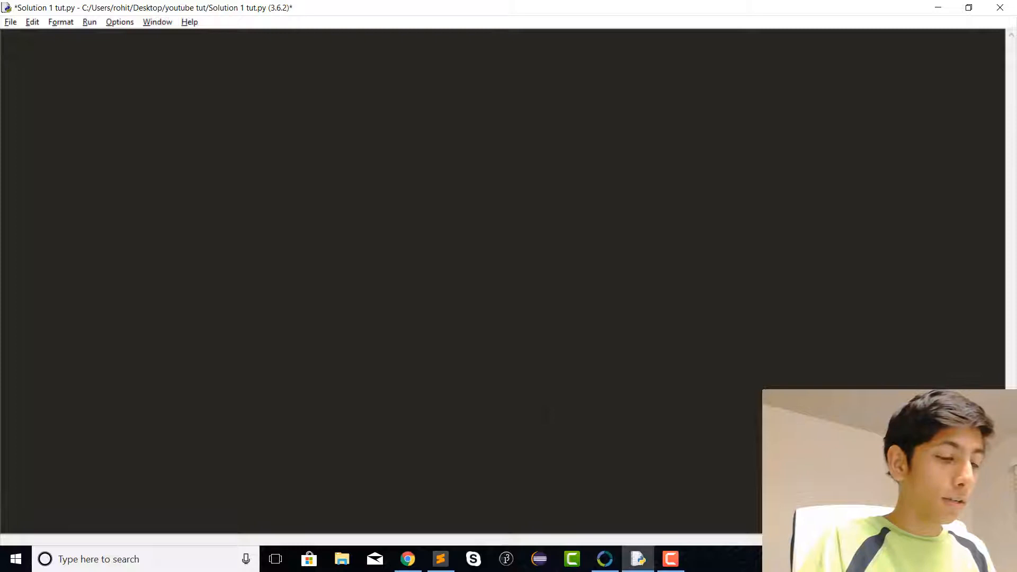
Write 'def findSum():' with its first line 'summ = 0'.
type("def")
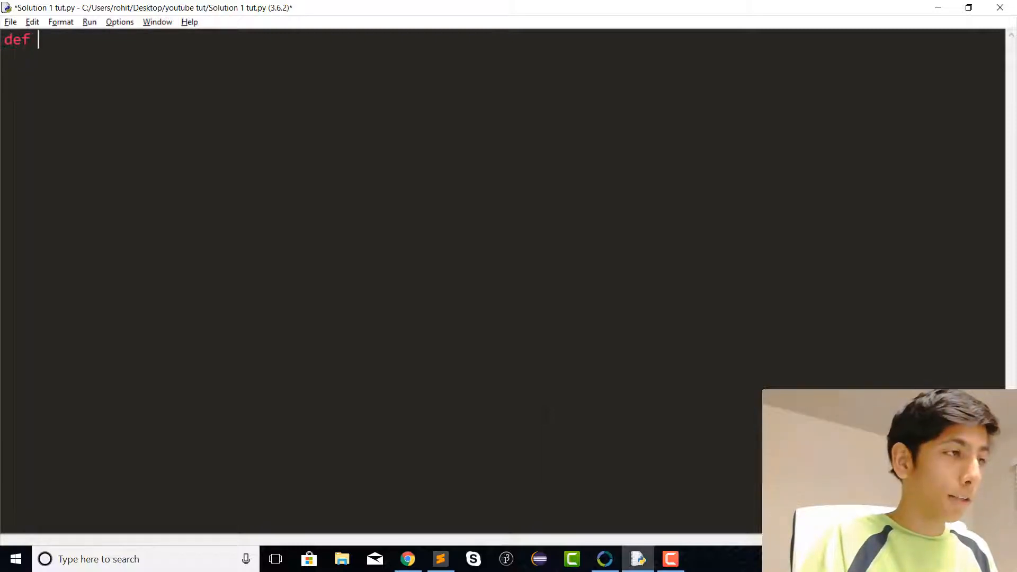
type("findSum")
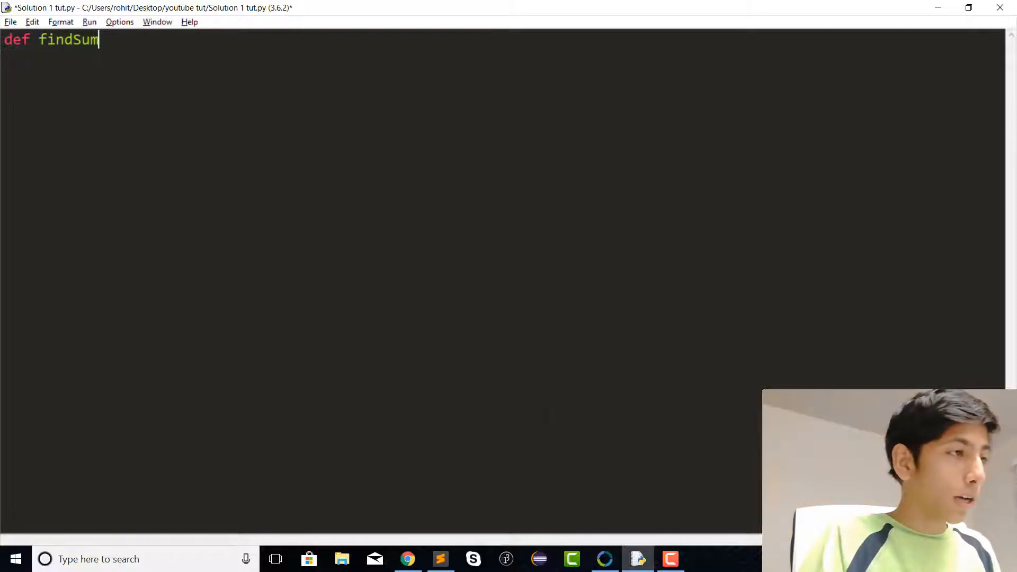
type("():")
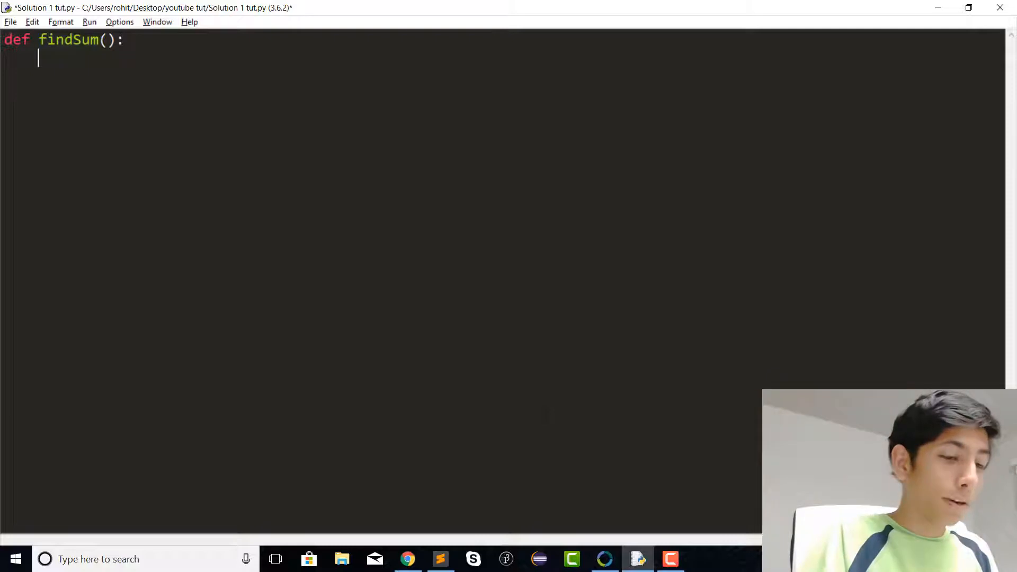
type("summ")
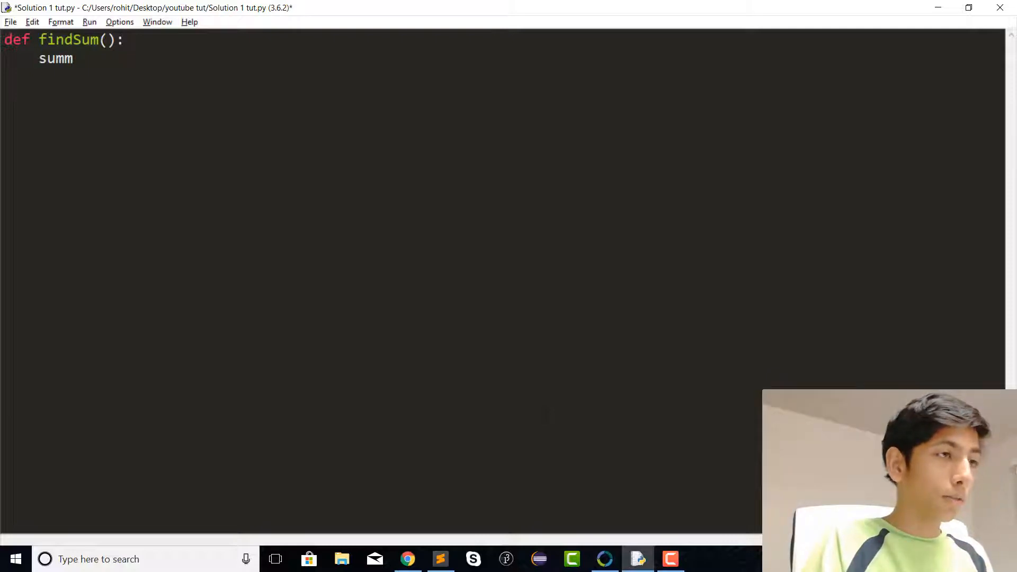
type("= 0")
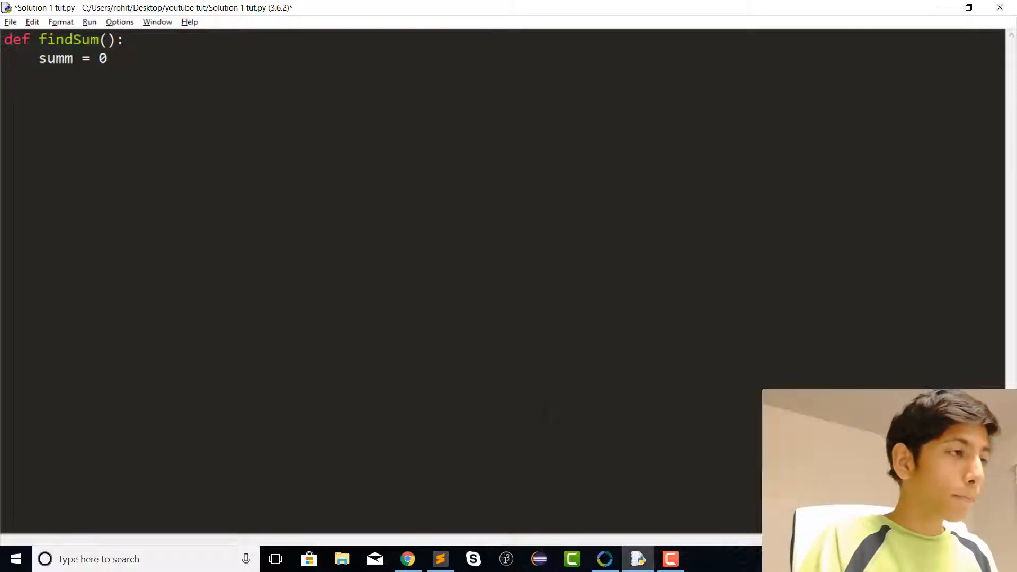
key("enter")
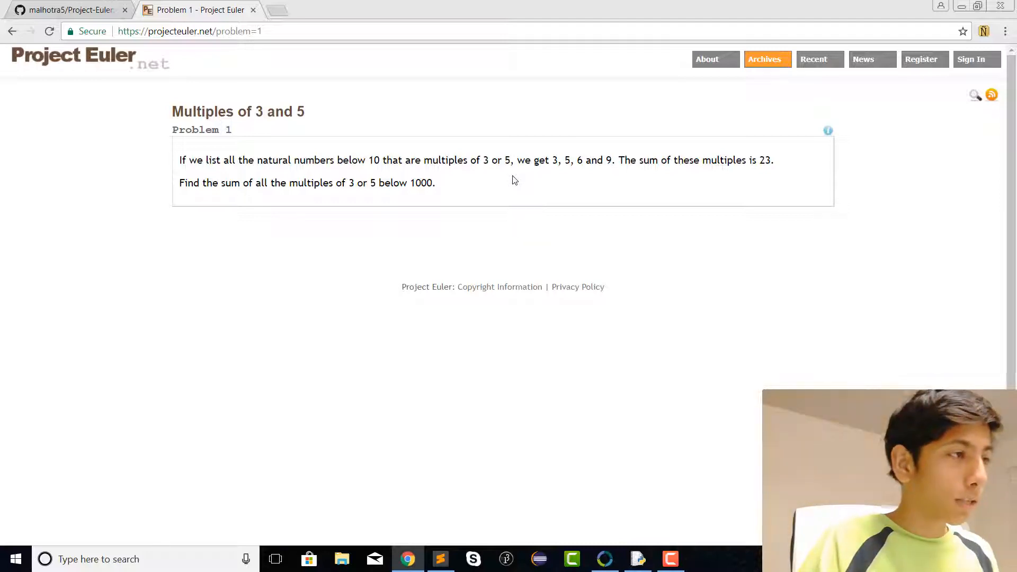
Add the loop 'for i in range(1001):' inside findSum.
left_click(638, 559)
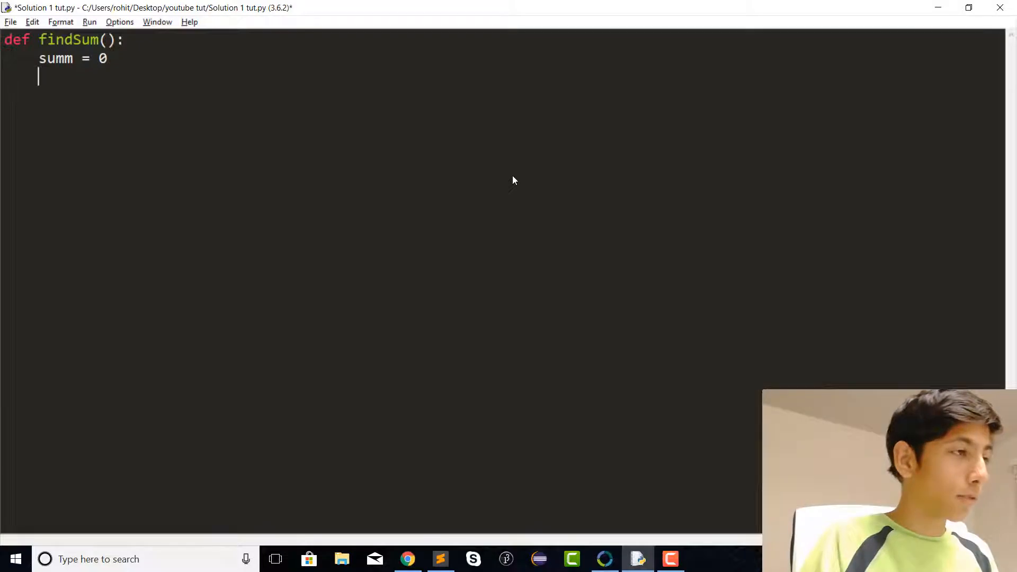
type("for i in")
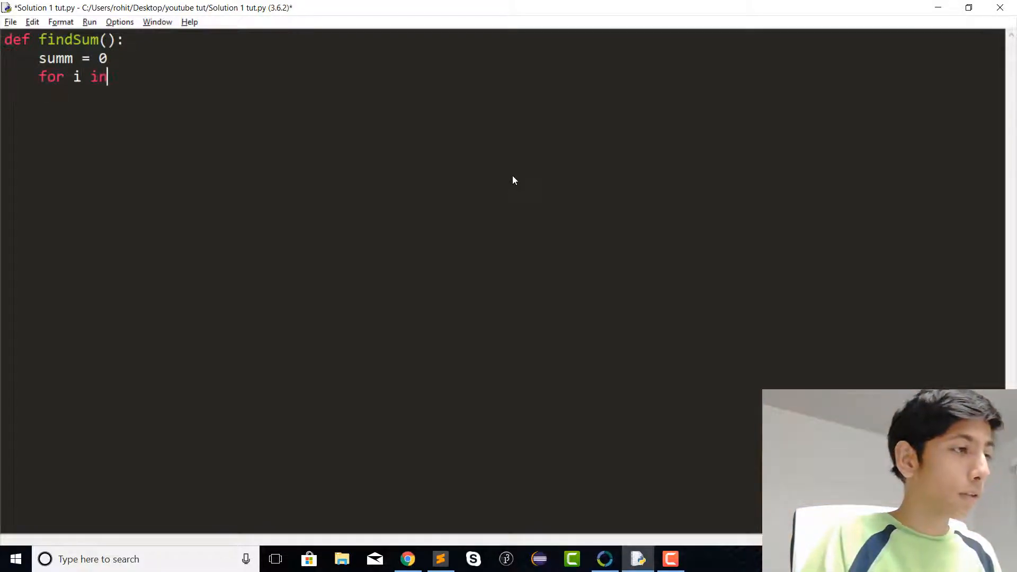
type("range)")
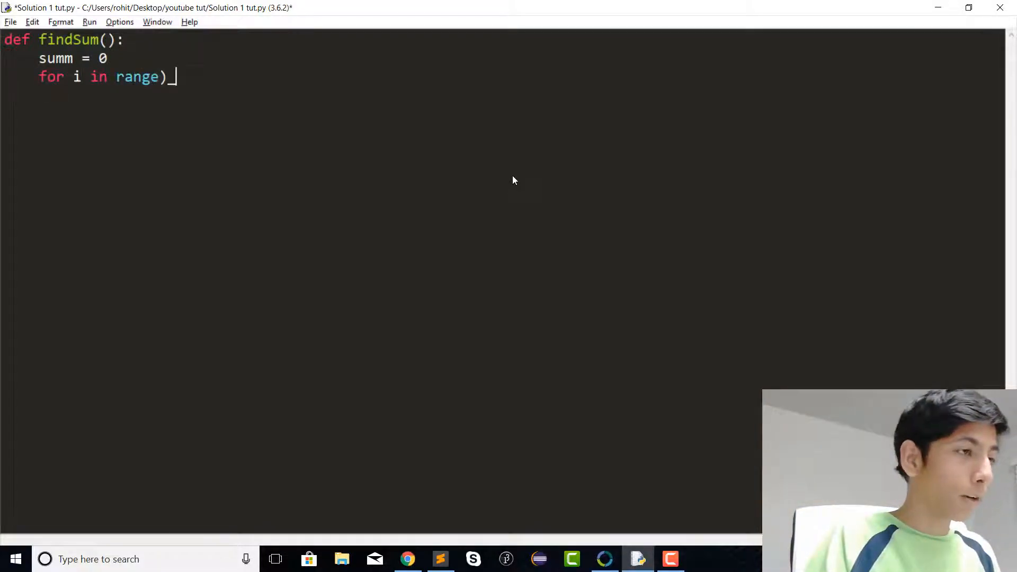
type("(1")
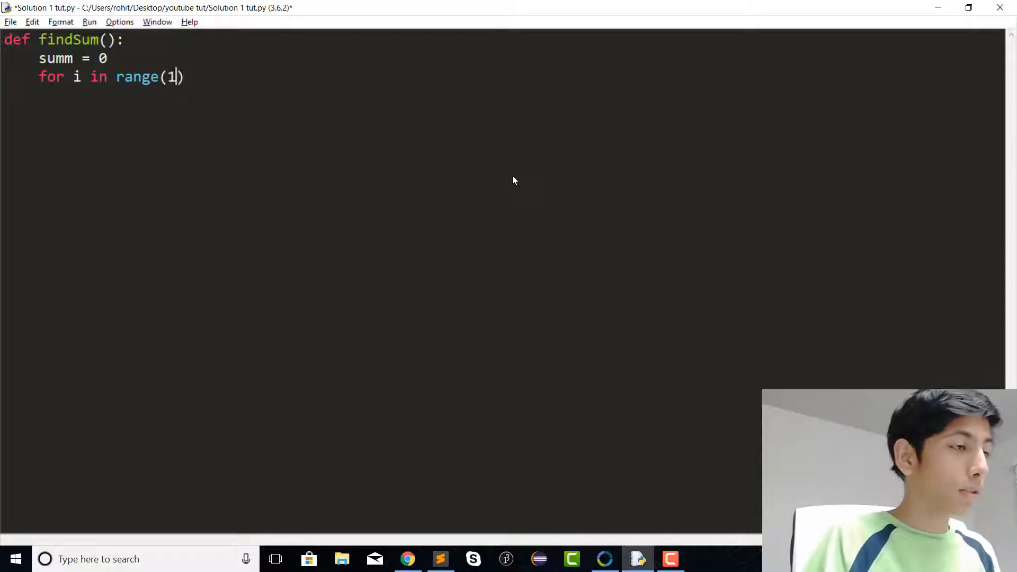
type("001")
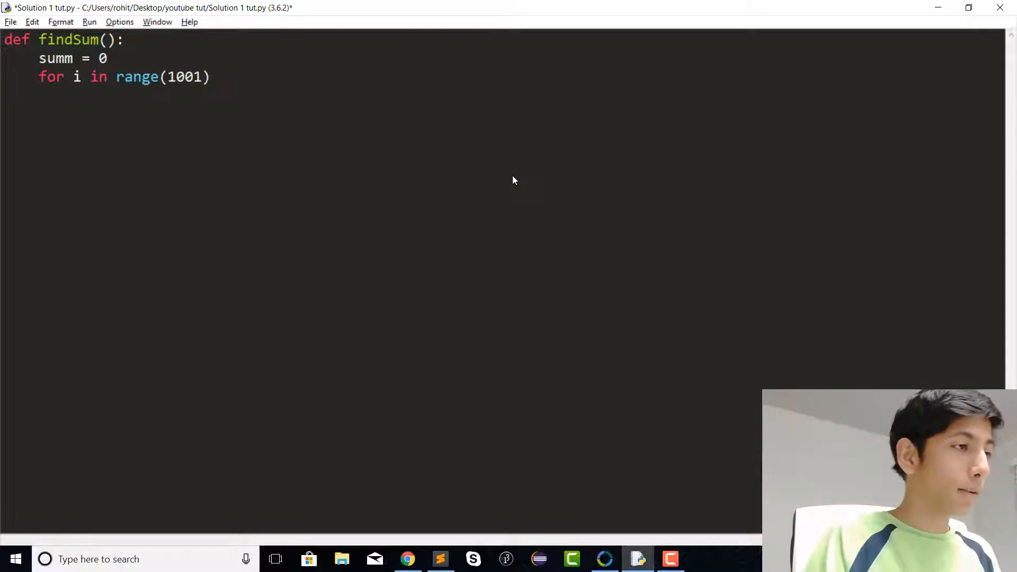
type(":")
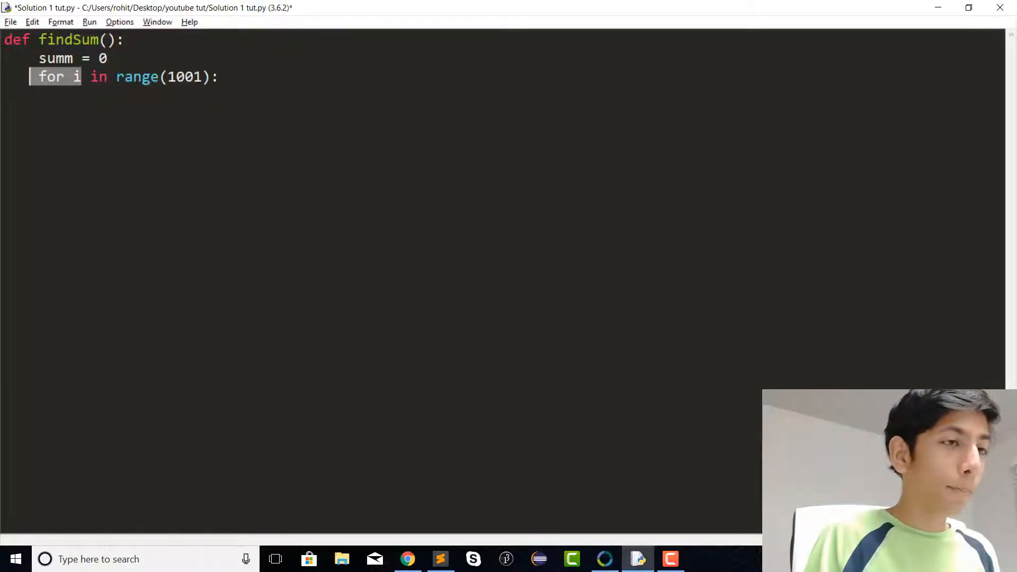
key("enter")
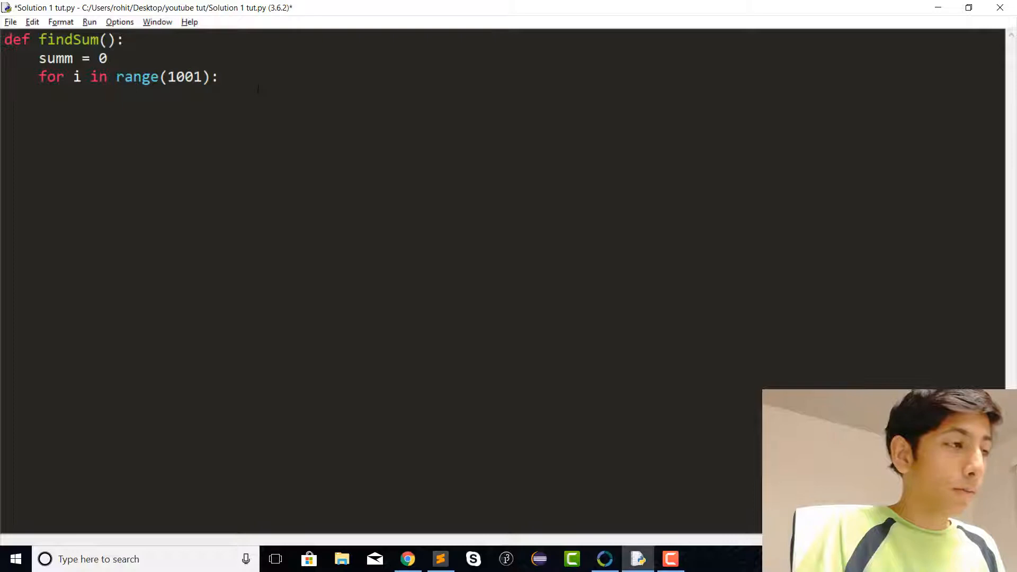
Write the condition 'if (i % 3 == 0 or i % 5 == 0):' in the loop body.
type("if")
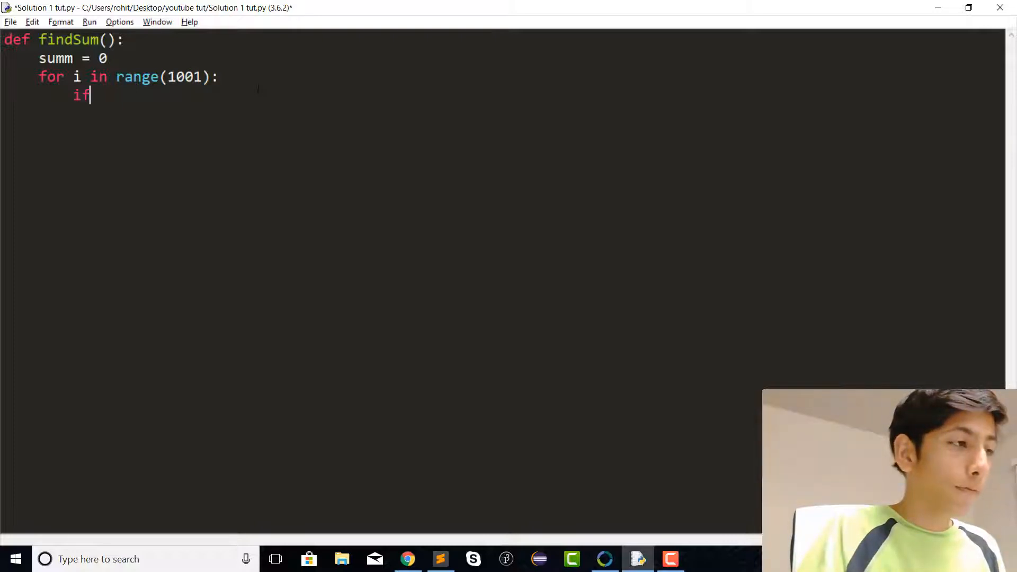
type("()")
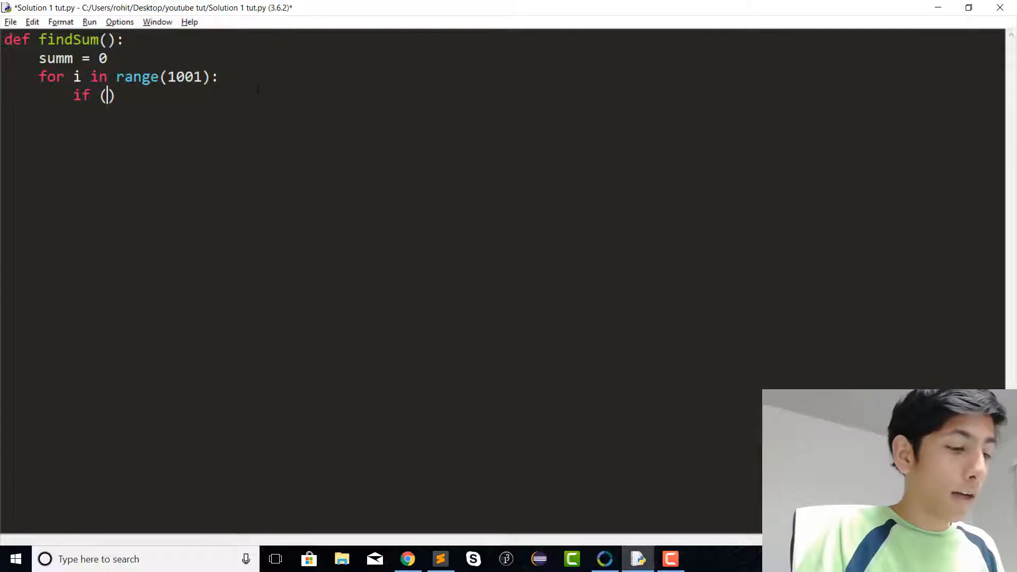
type("i")
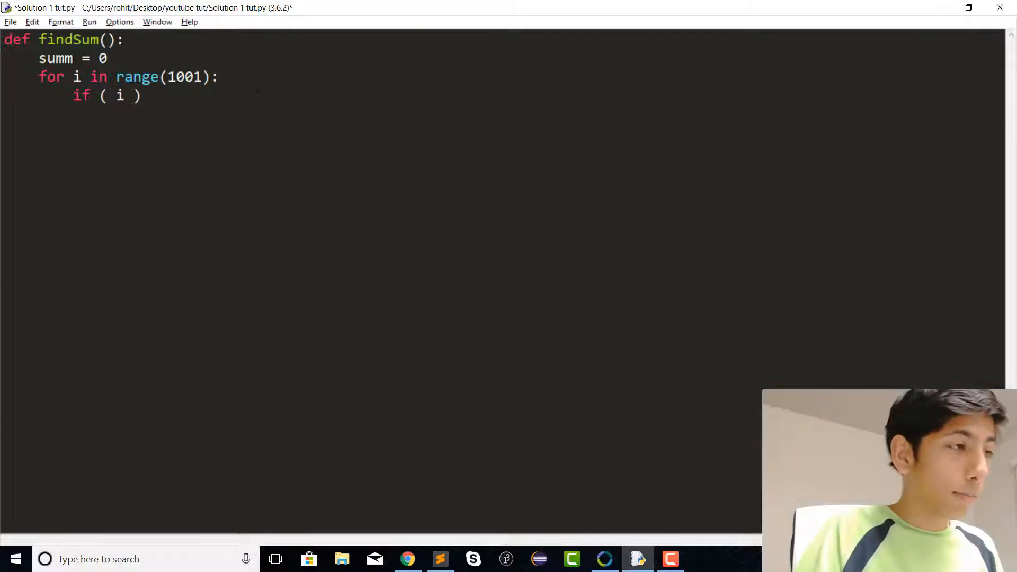
type("%")
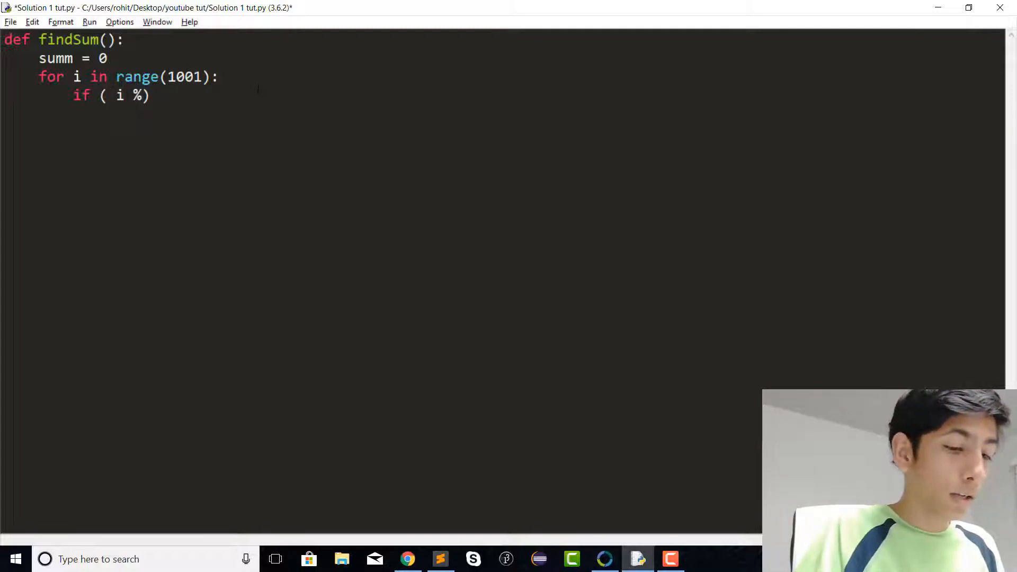
type("3 =")
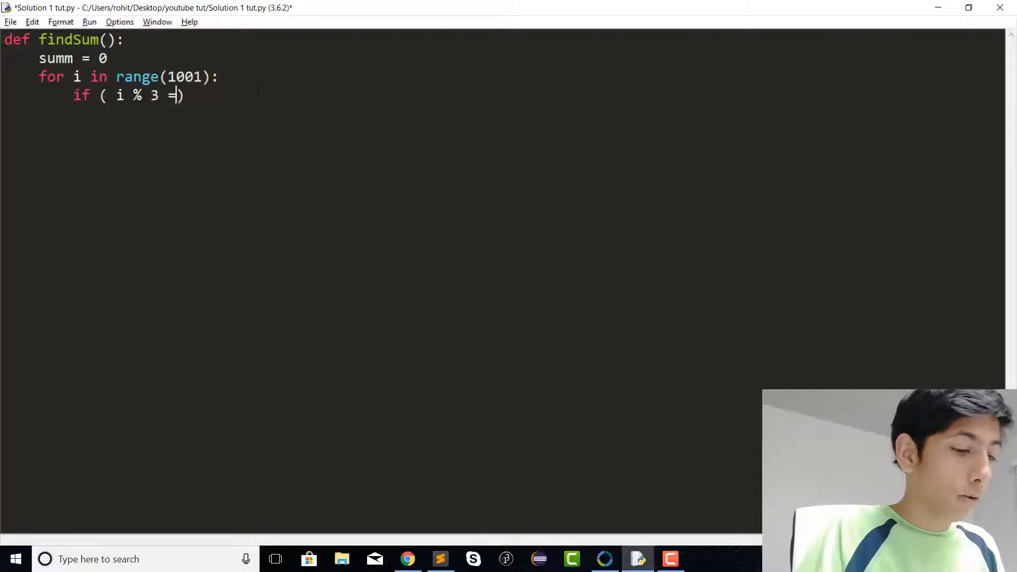
type("= 0 or")
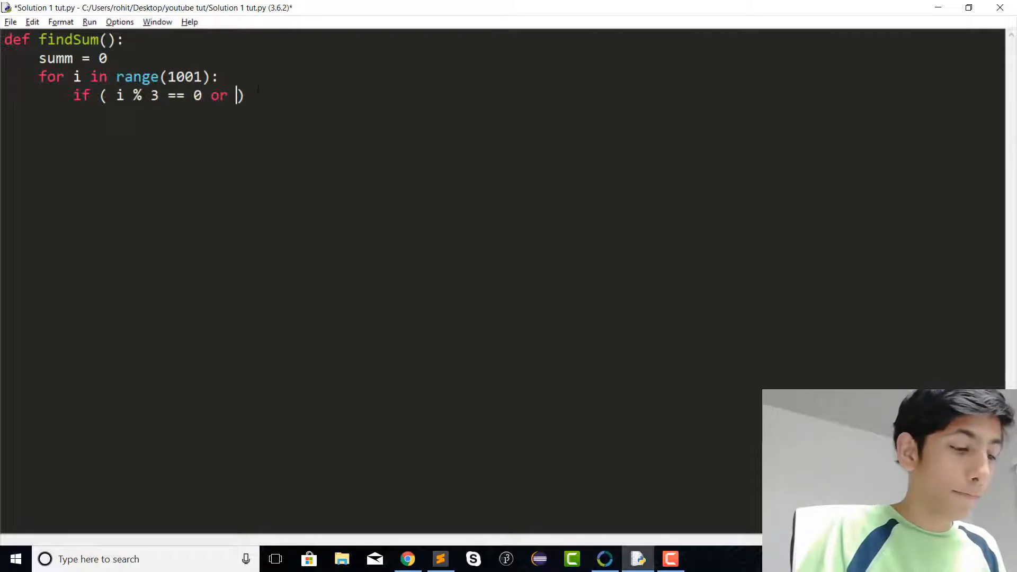
type("i")
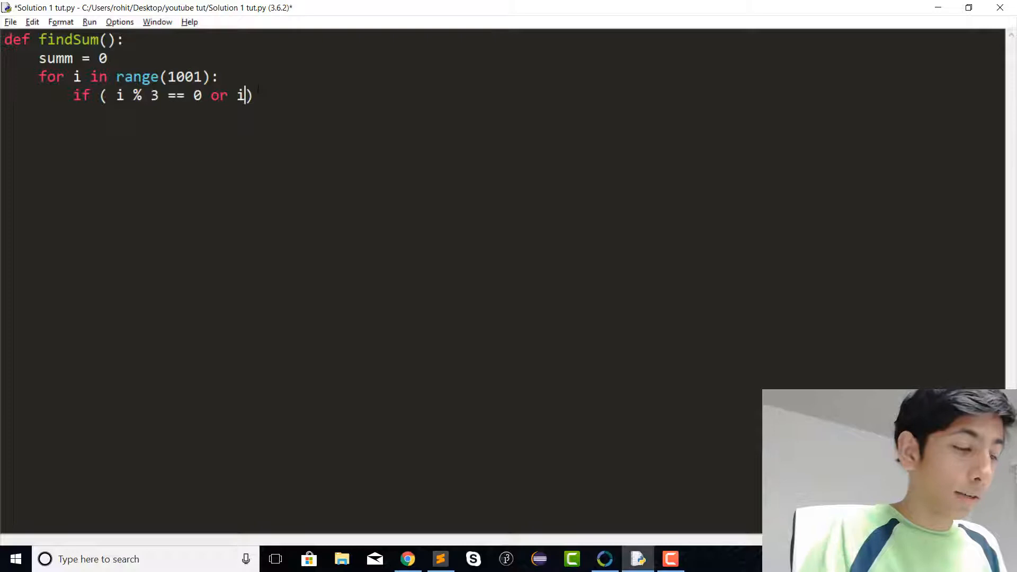
type("% 5 == 0")
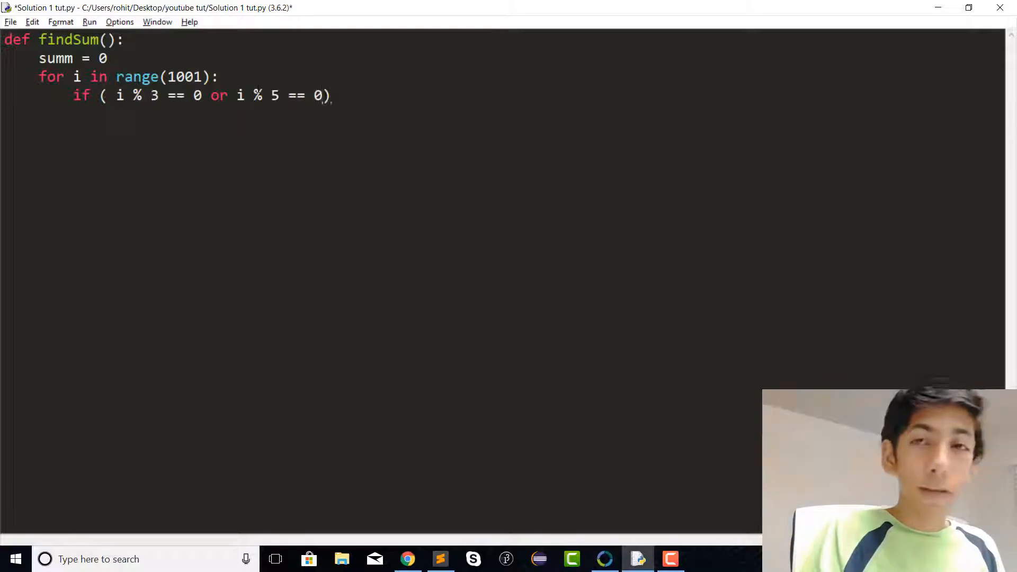
type(":")
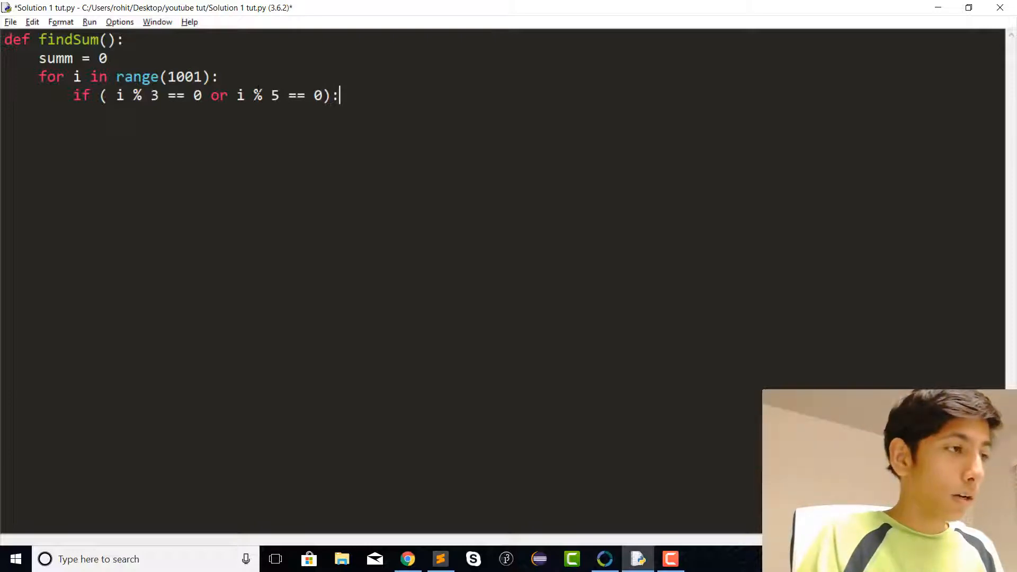
key("enter")
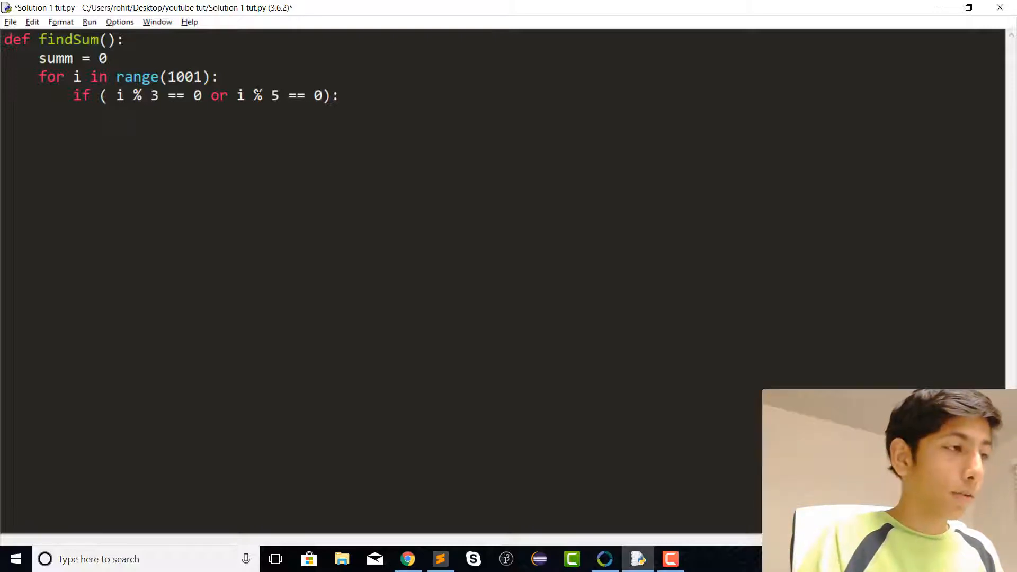
Add 'summ = summ + i' under the if condition.
type("sum")
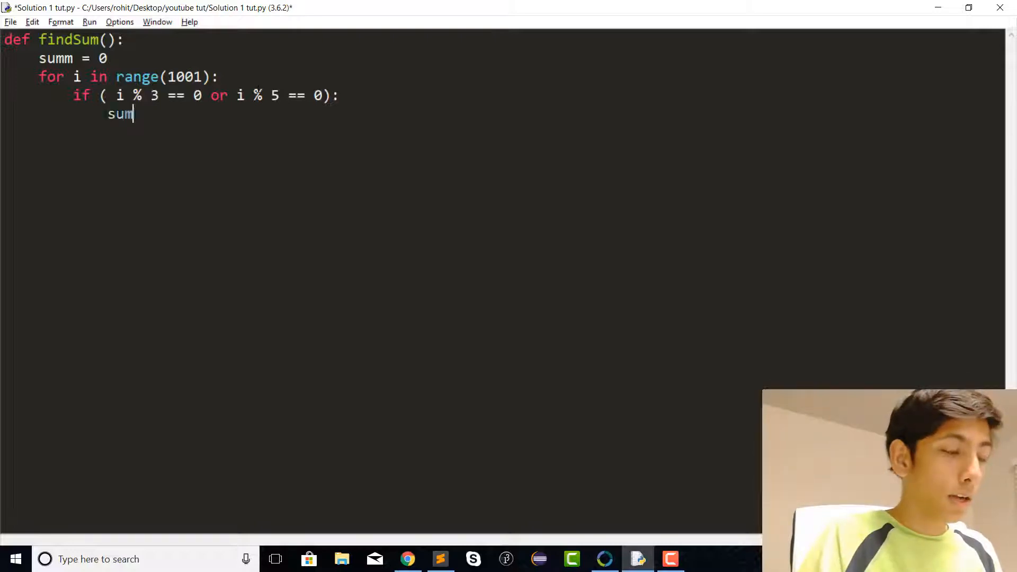
type("m = summ")
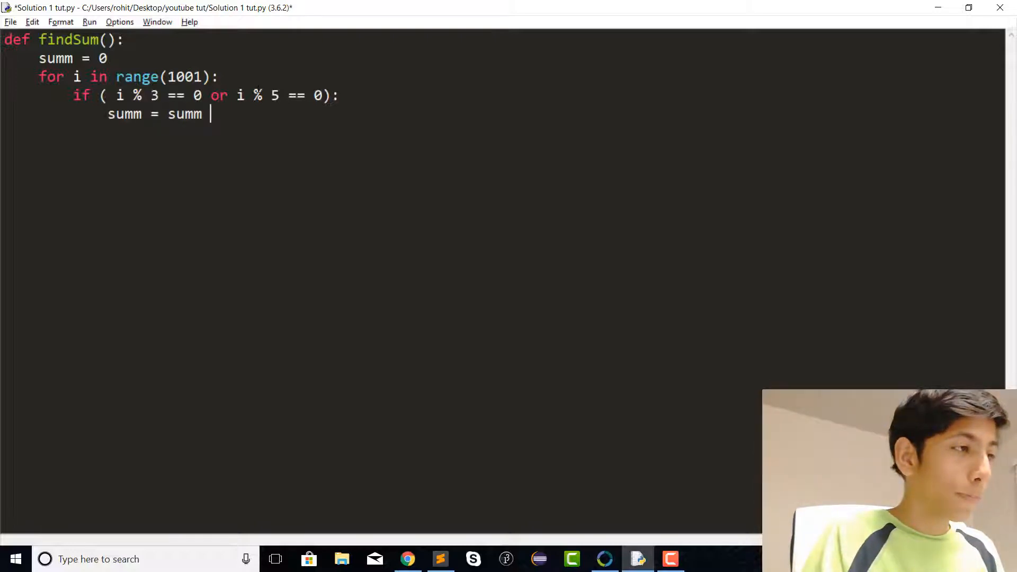
type("+ i")
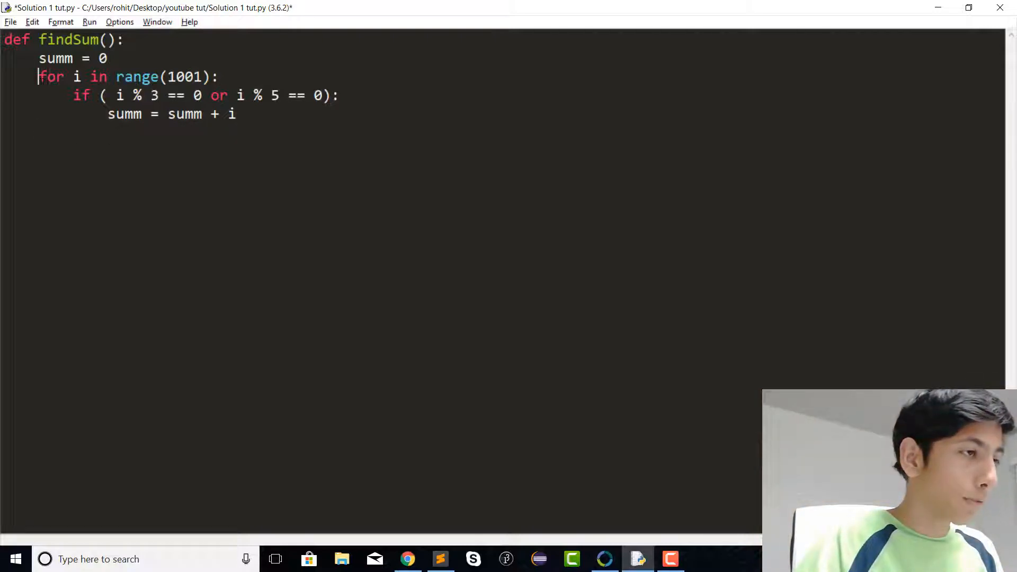
left_click_drag(39, 76, 237, 115)
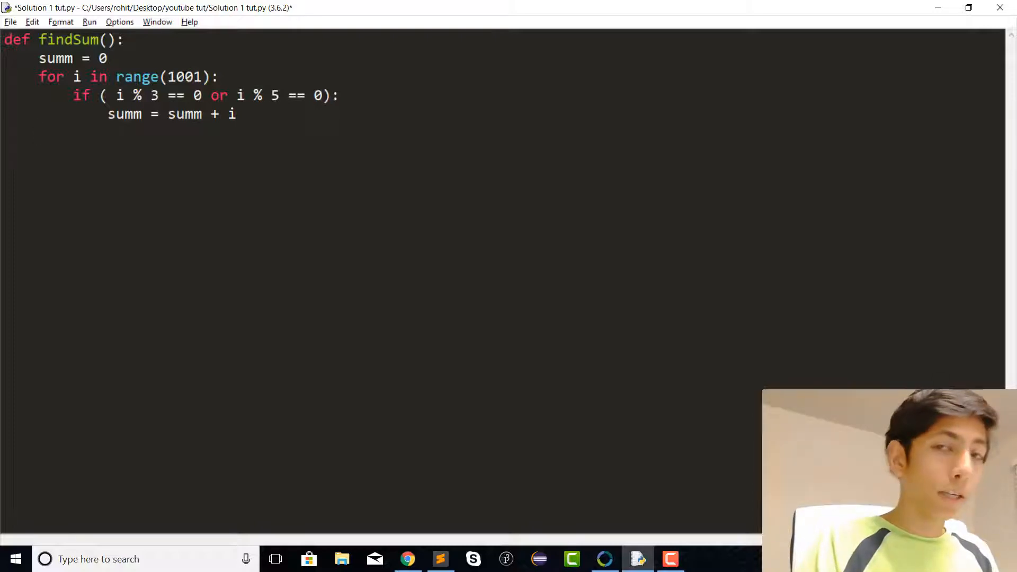
key("enter")
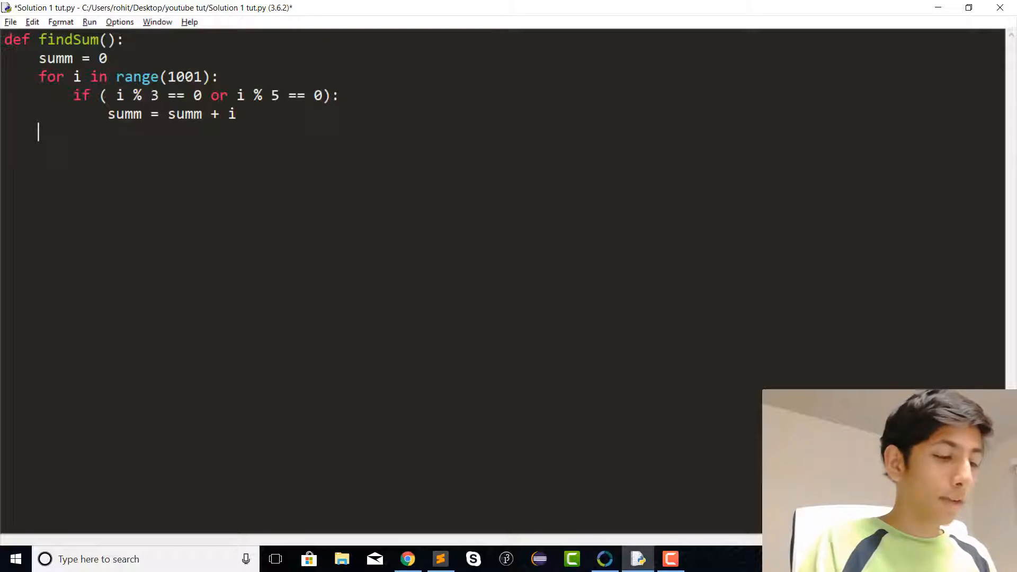
Add 'return summ' and 'print(findSum())', then run the script to output 234168.
type("re")
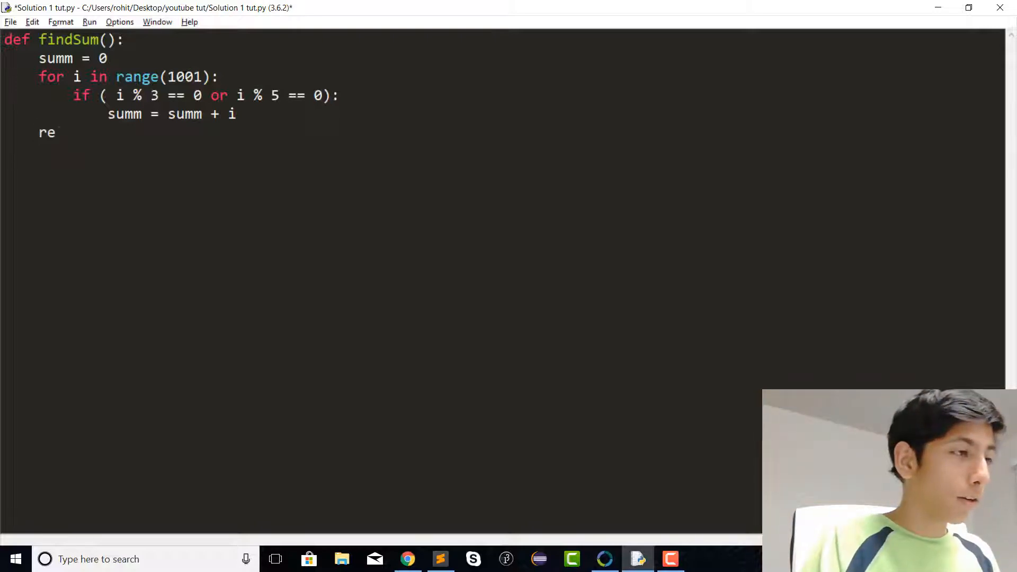
type("turn summ")
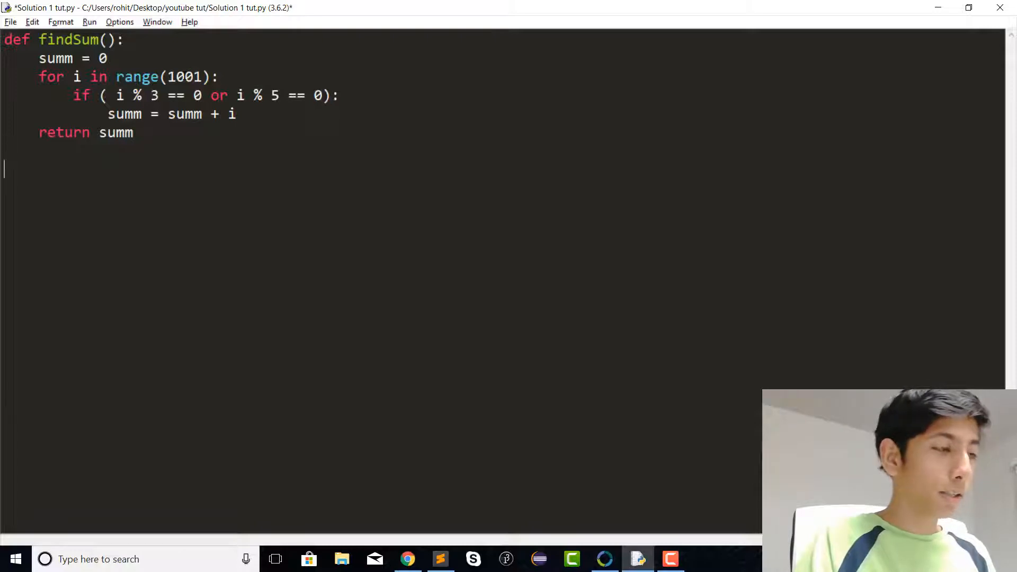
type("prin")
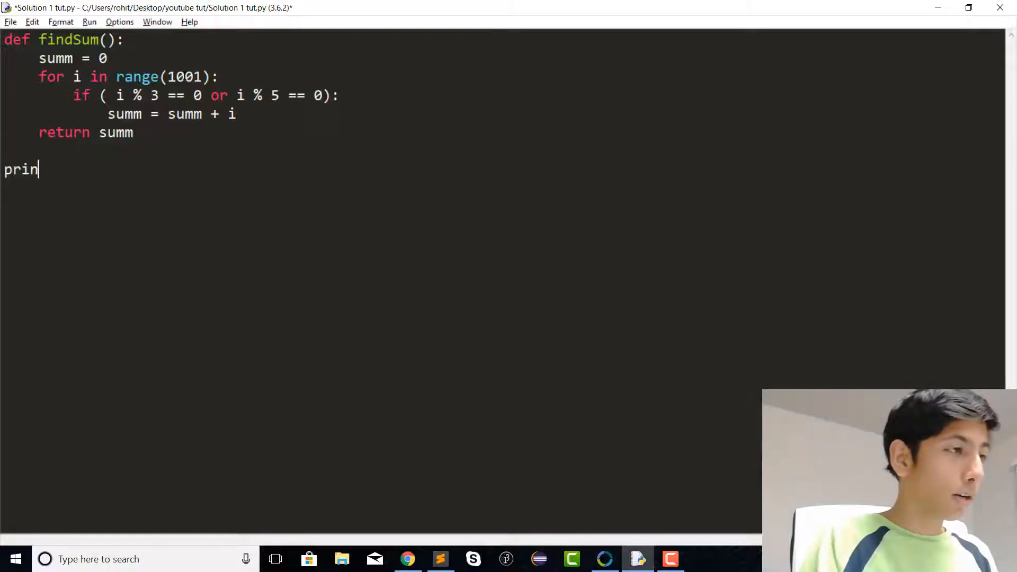
type("t()")
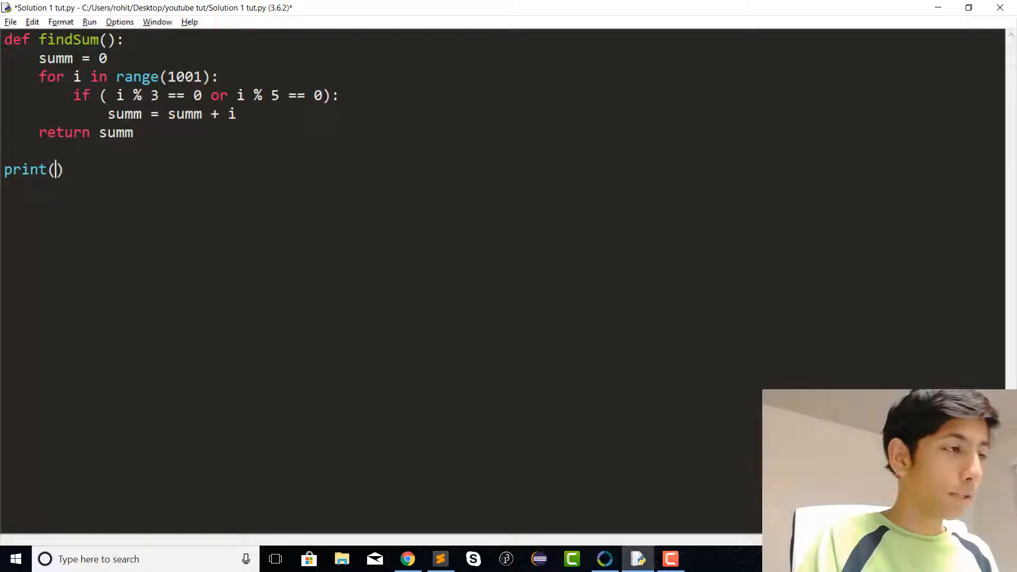
type("findSum")
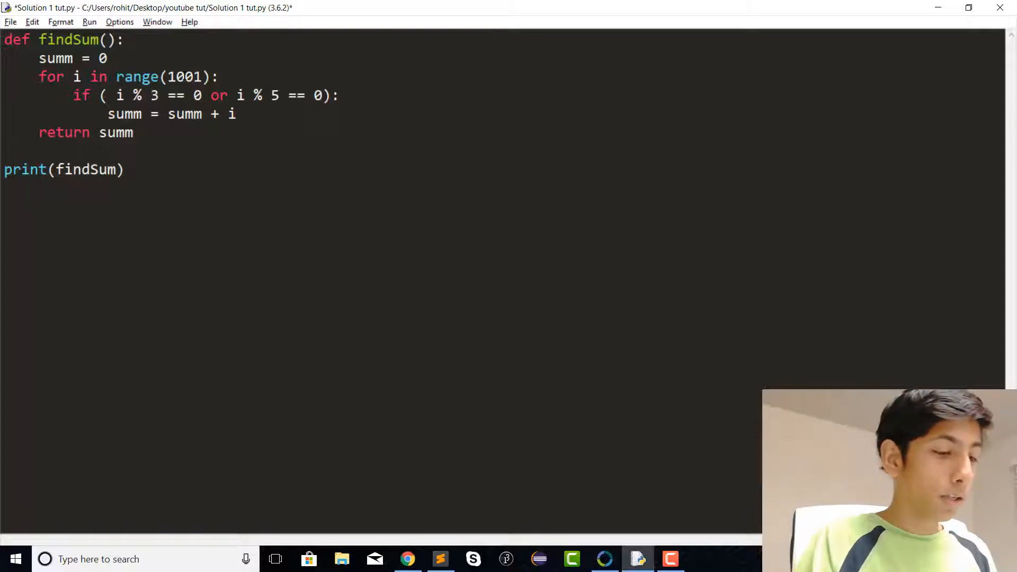
type("()")
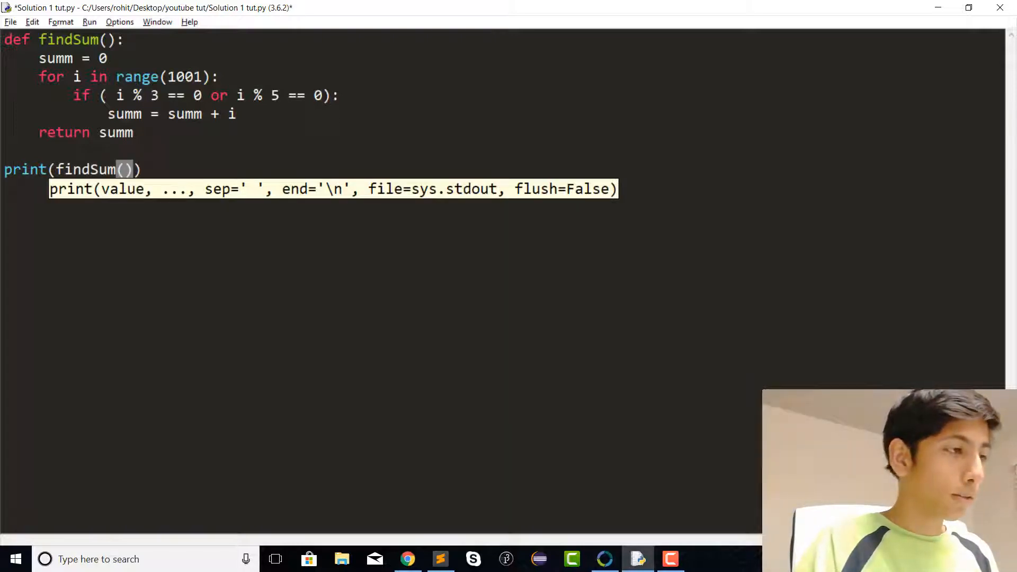
key("F5")
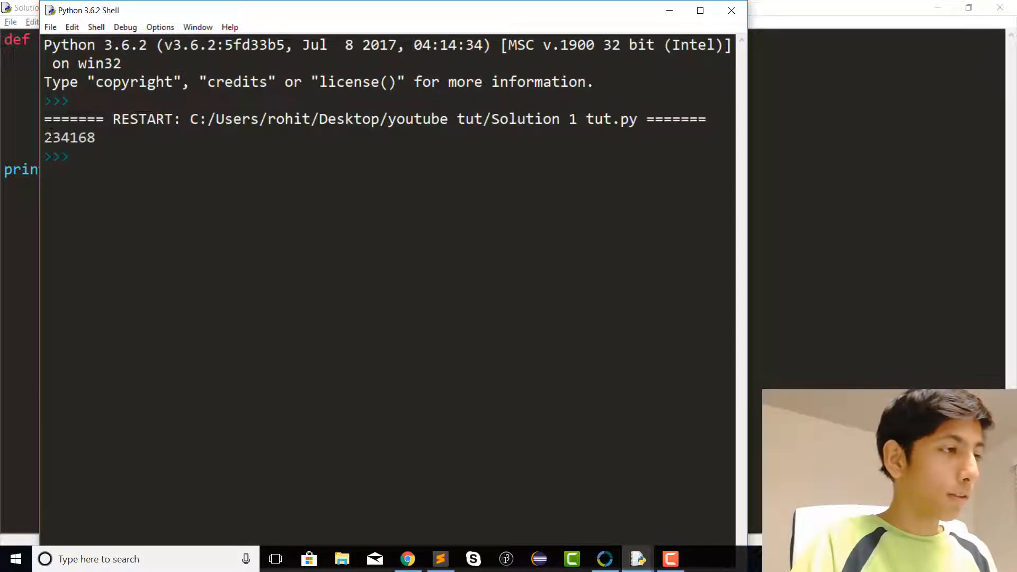
Close the Python shell window, leaving the Problem 1 page visible.
double_click(69, 138)
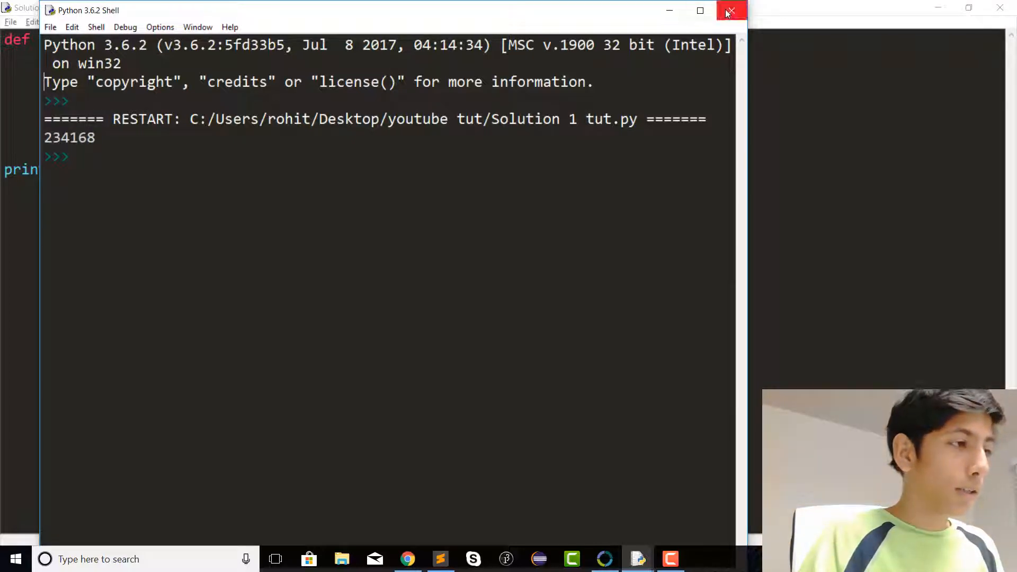
left_click(728, 10)
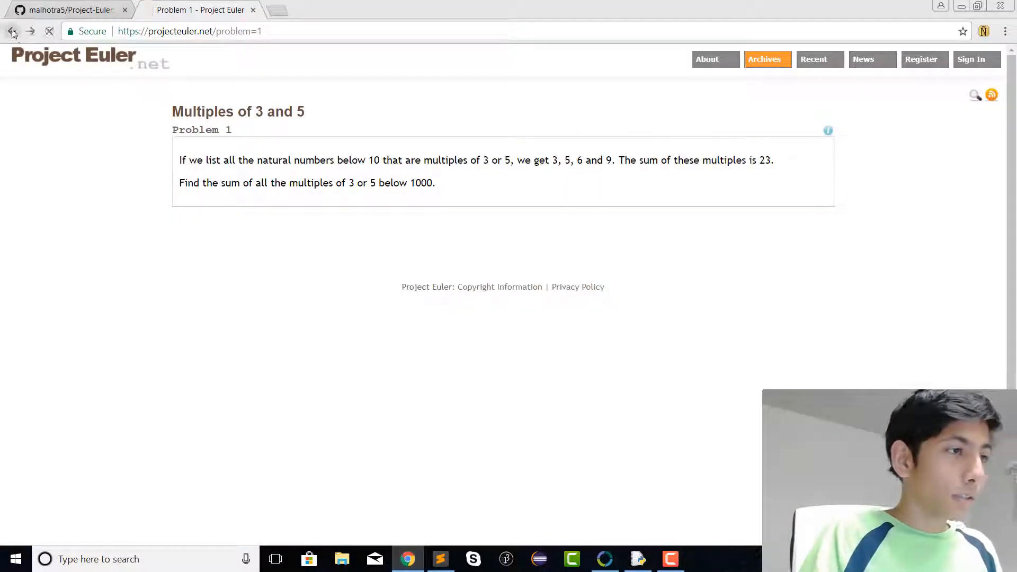
Return to the problems archive and go to the last page showing problems 601–610.
left_click(12, 31)
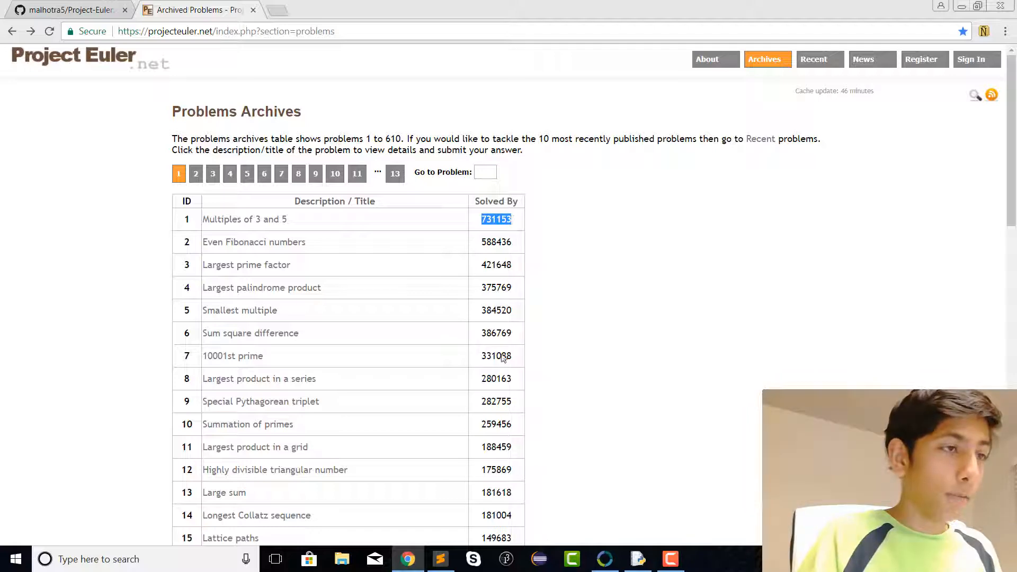
scroll("down", 3)
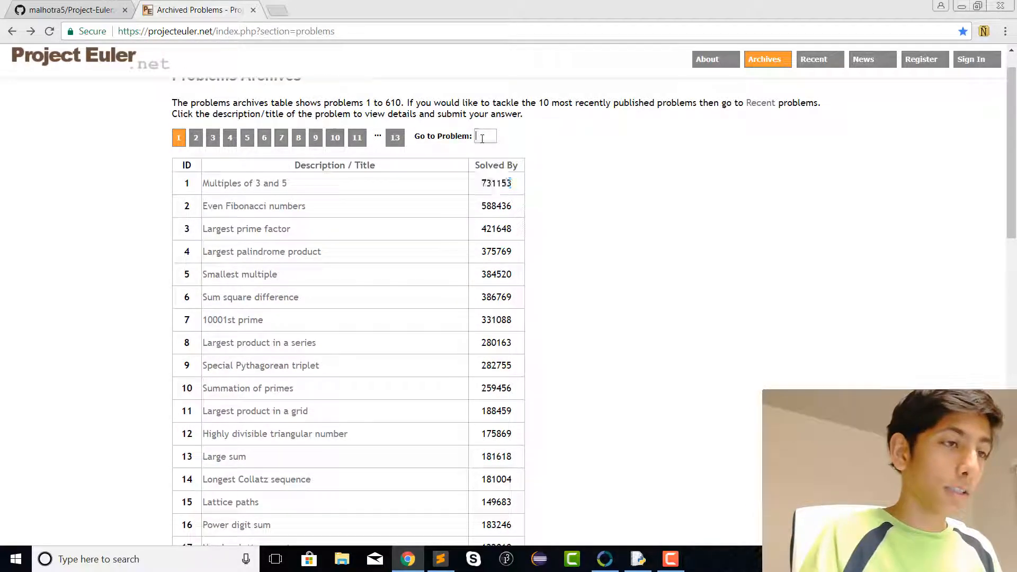
type("600")
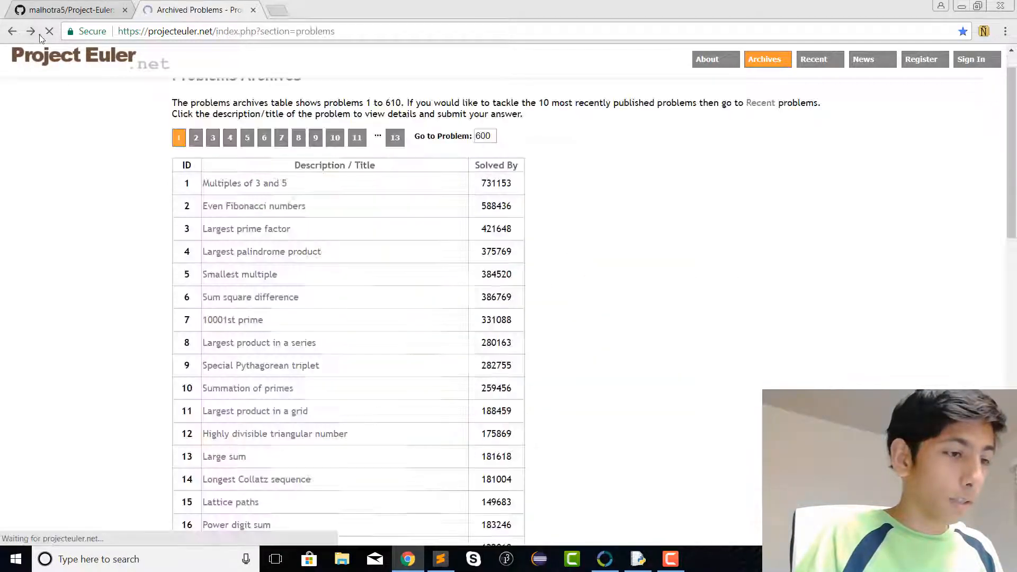
scroll("down", 3)
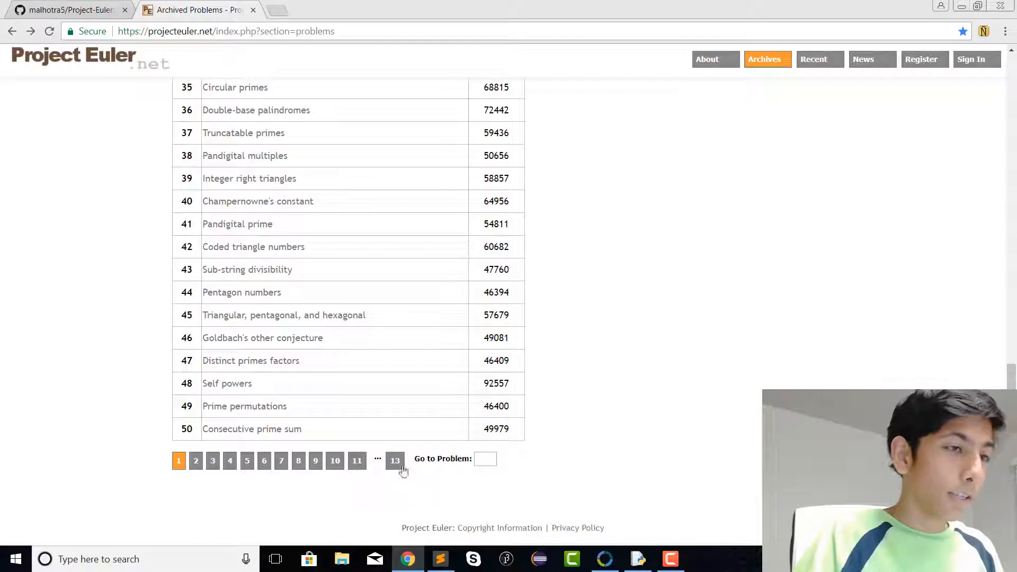
left_click(395, 461)
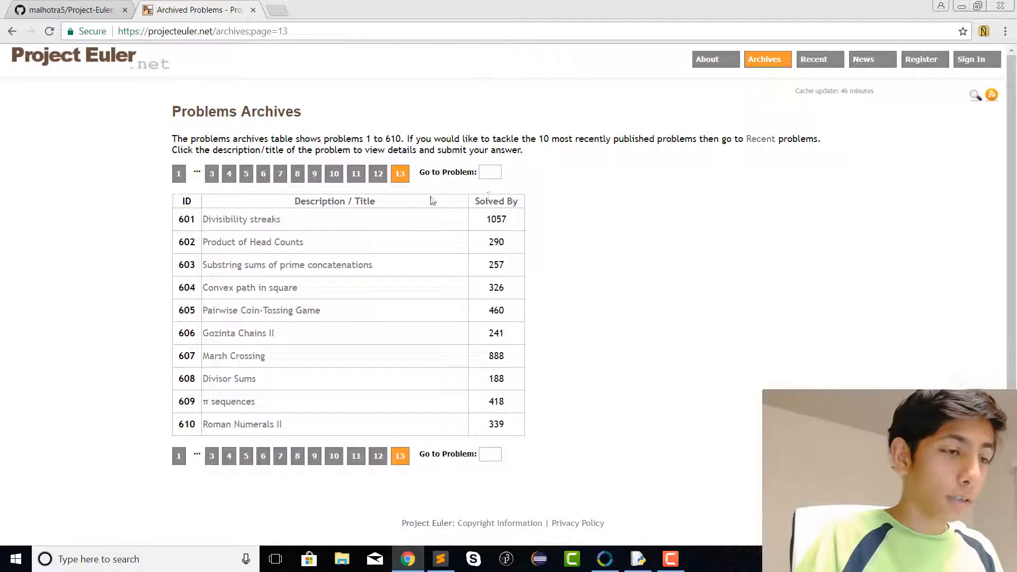
mouse_move(491, 418)
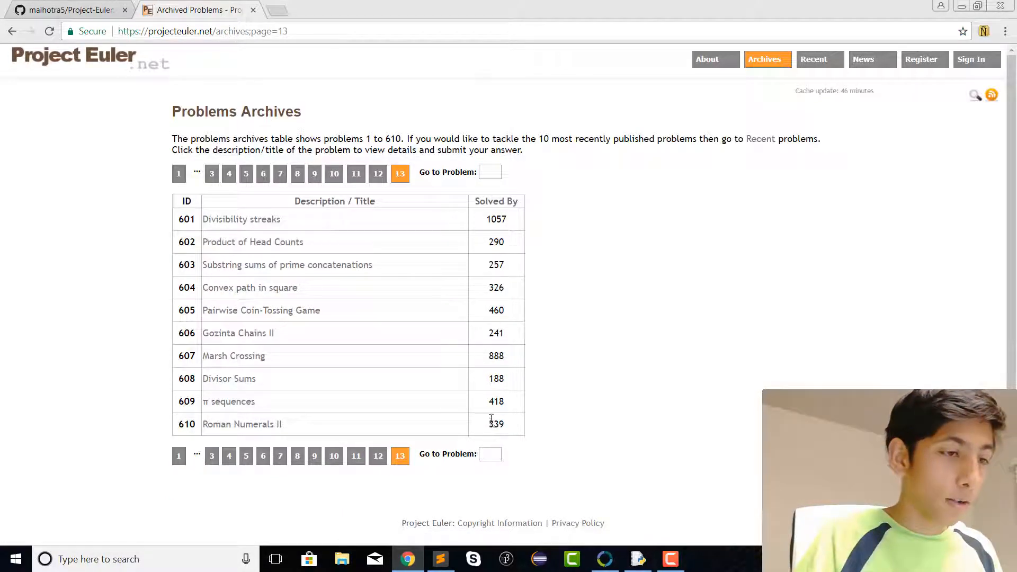
Go back to the first page of the problems archive.
double_click(496, 424)
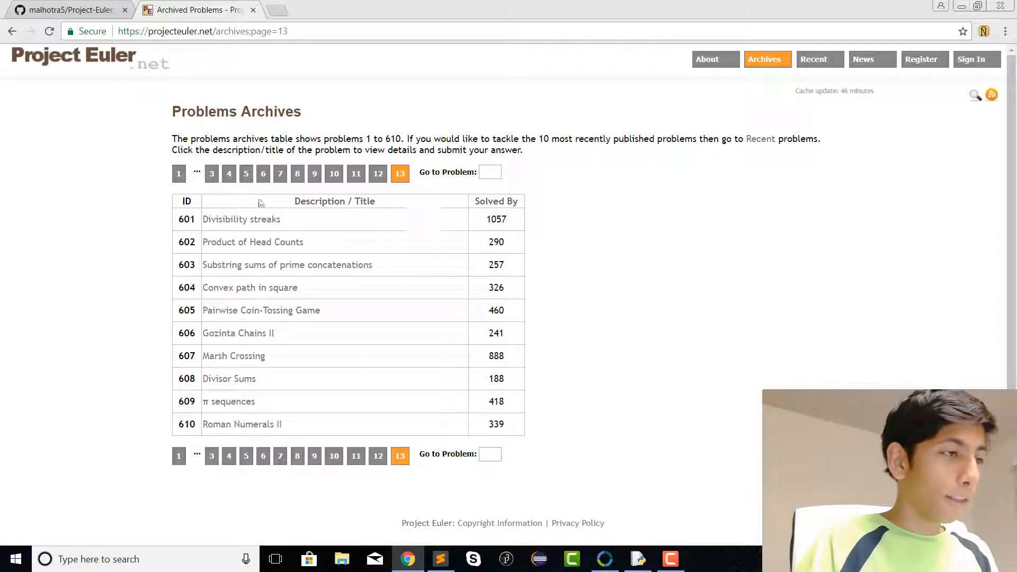
left_click(178, 173)
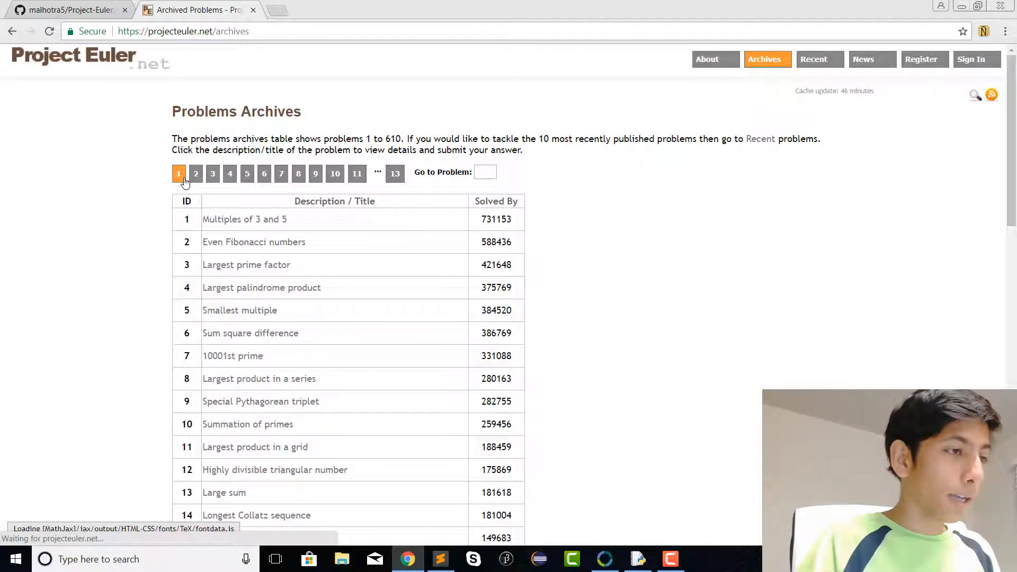